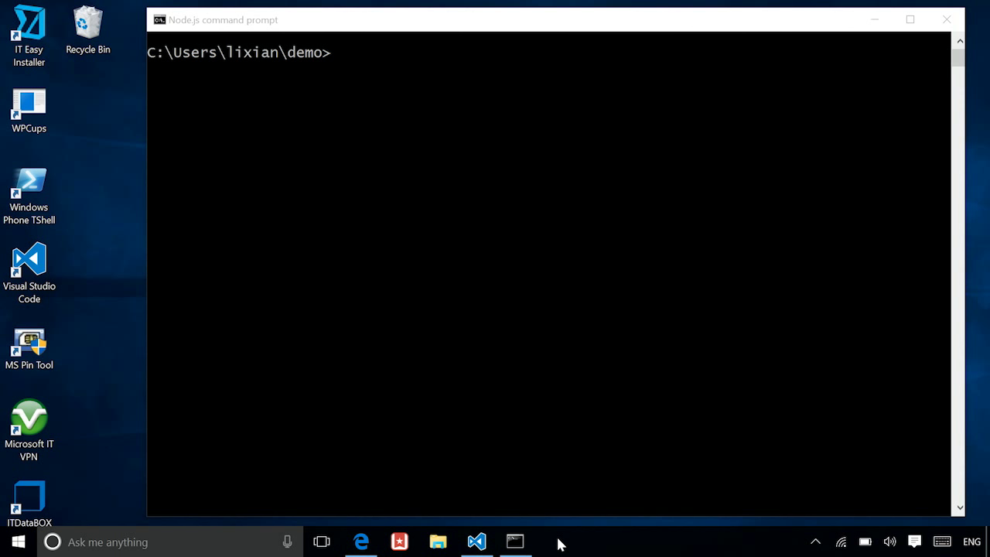
mouse_move(617, 214)
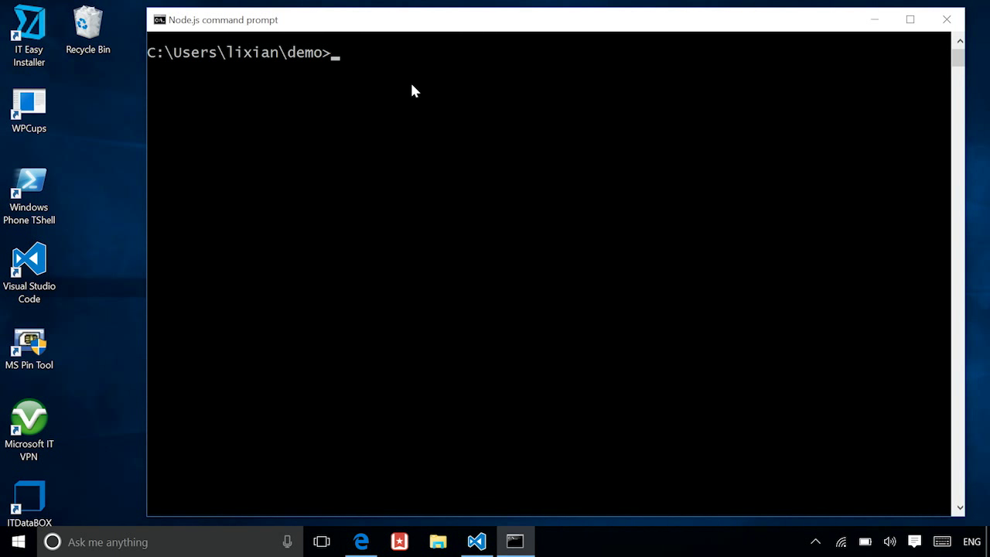
Step: Run npm start in the Node.js command prompt from the demo folder
click(414, 89)
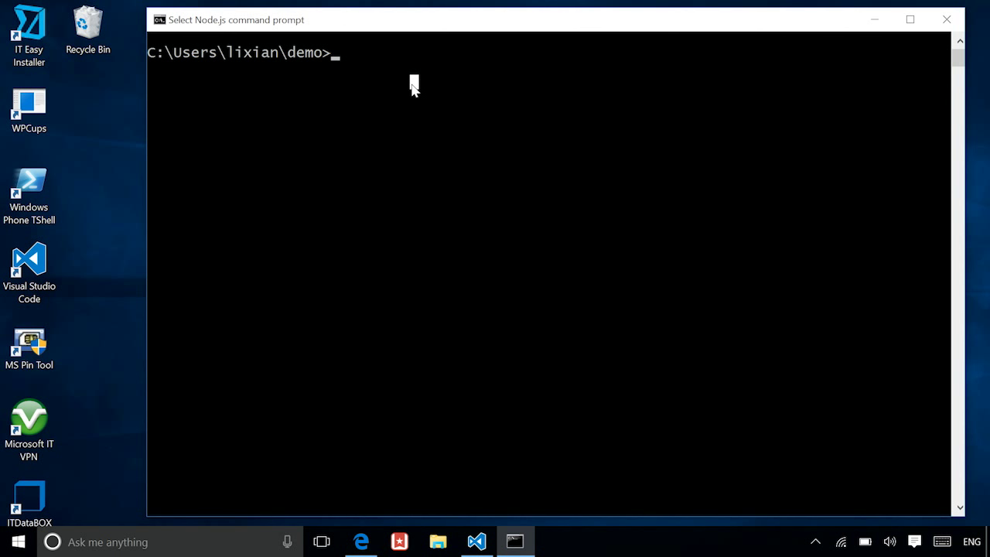
text(npm)
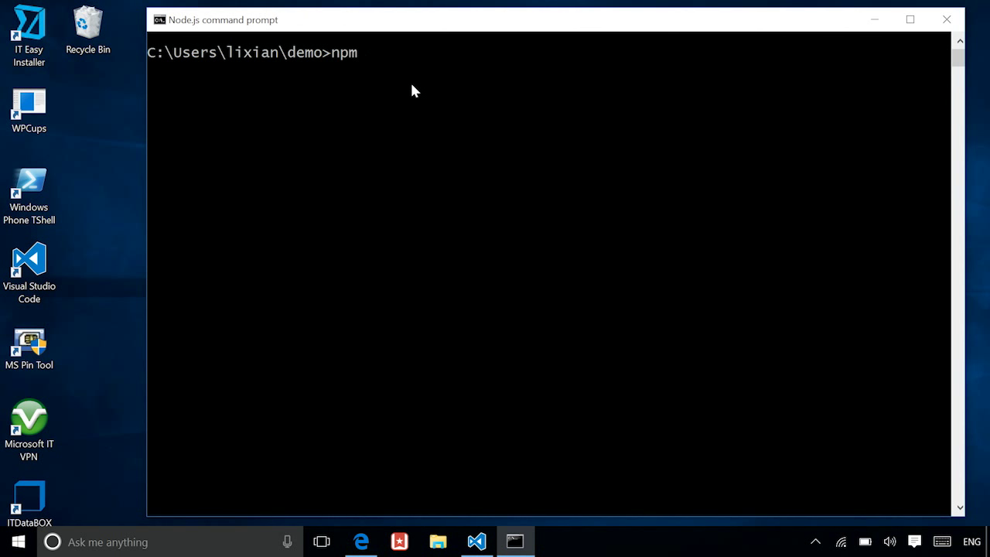
text(start)
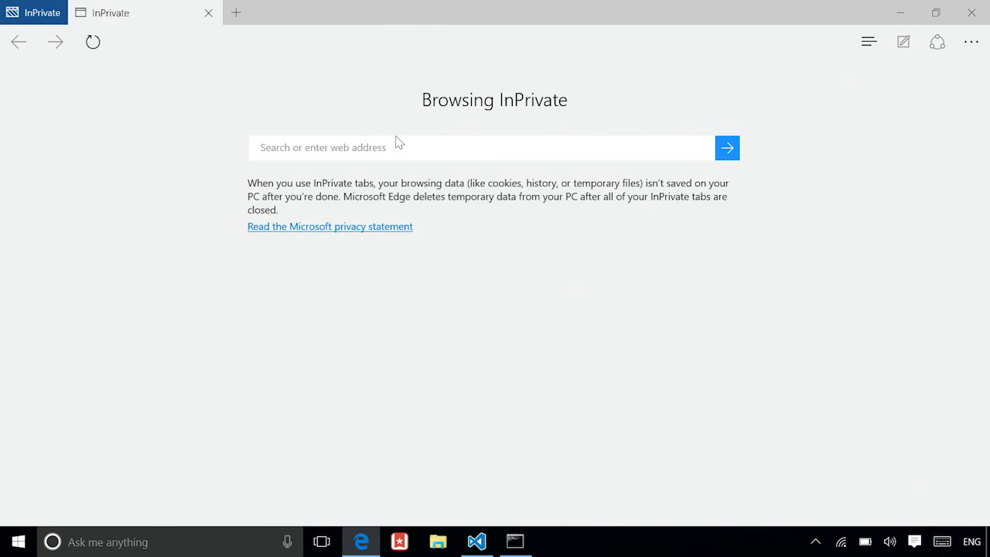
mouse_move(287, 147)
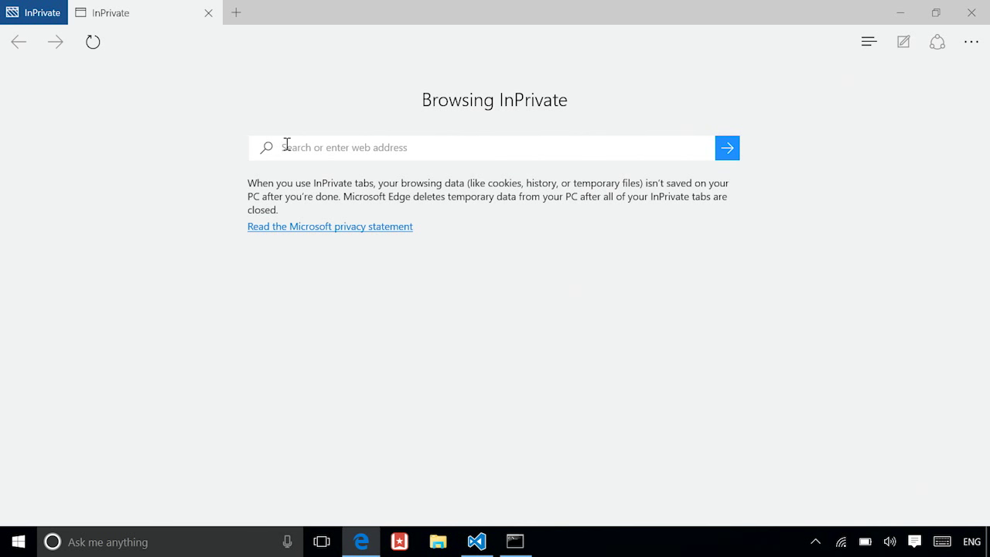
text(http://loca)
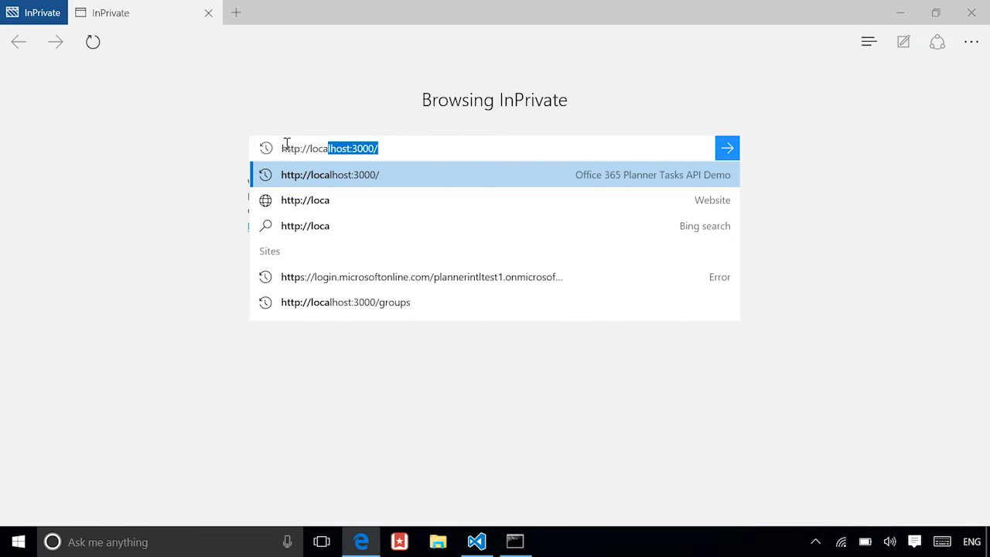
click(328, 174)
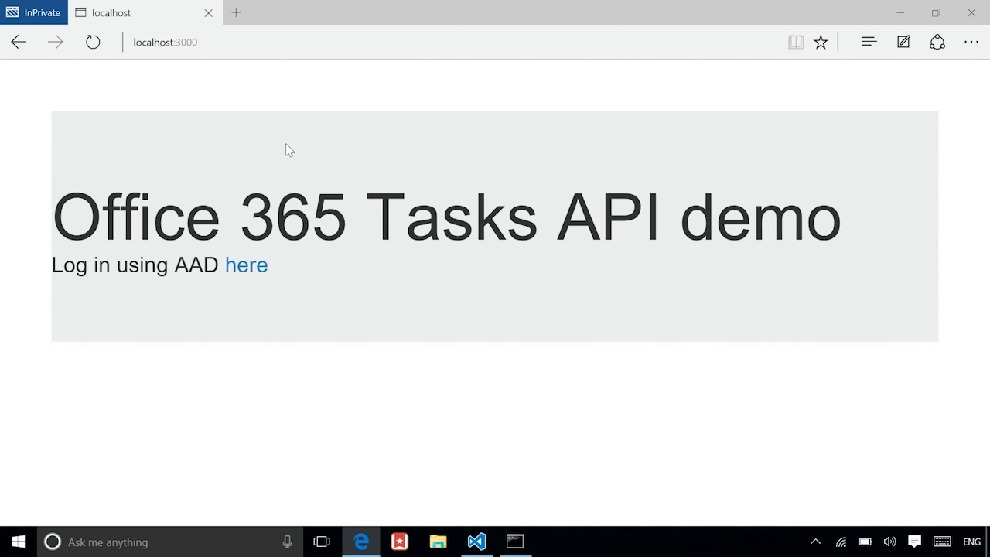
click(246, 265)
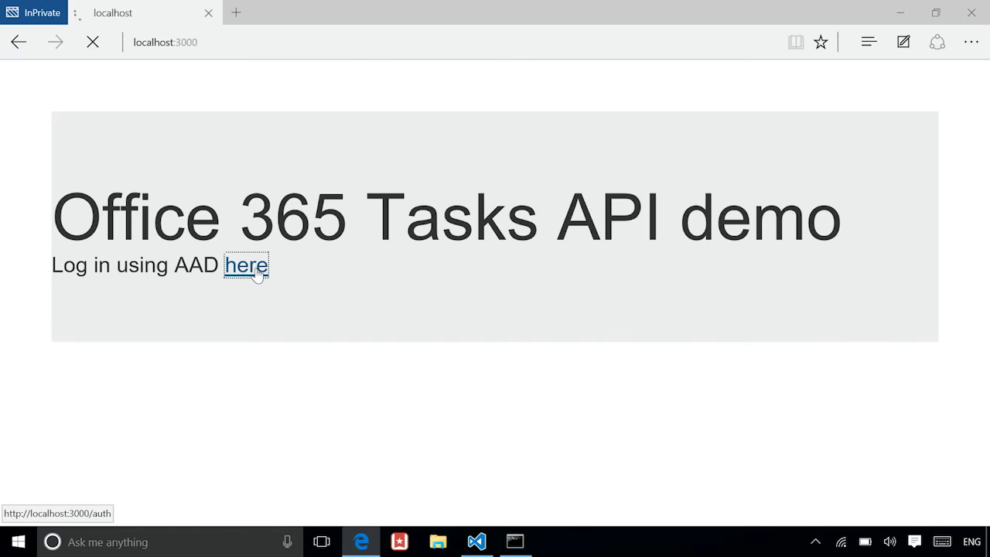
click(246, 265)
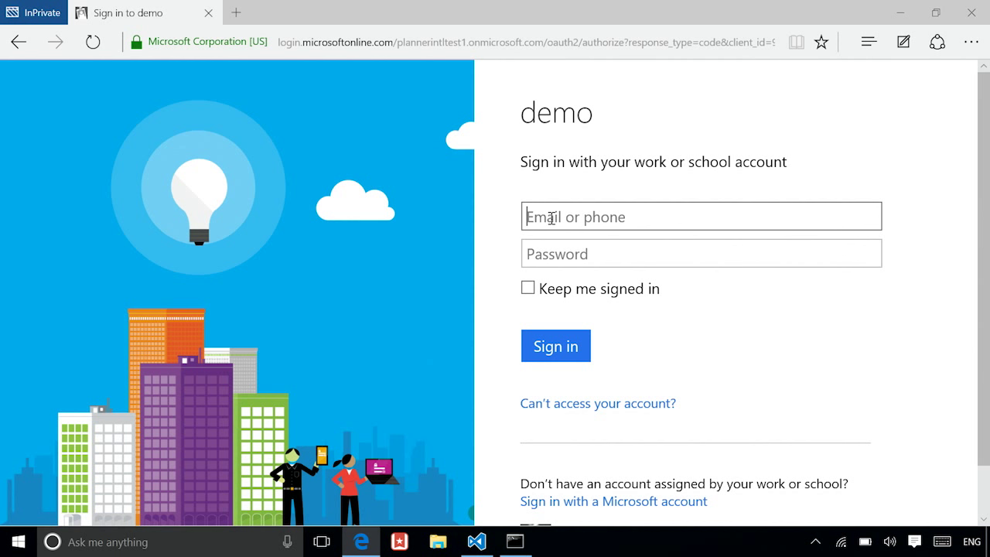
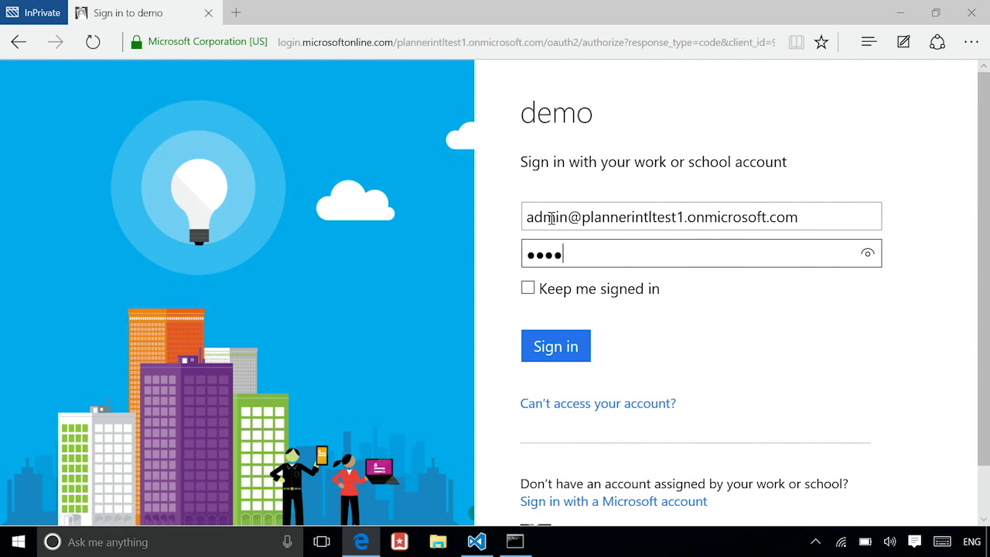
click(555, 346)
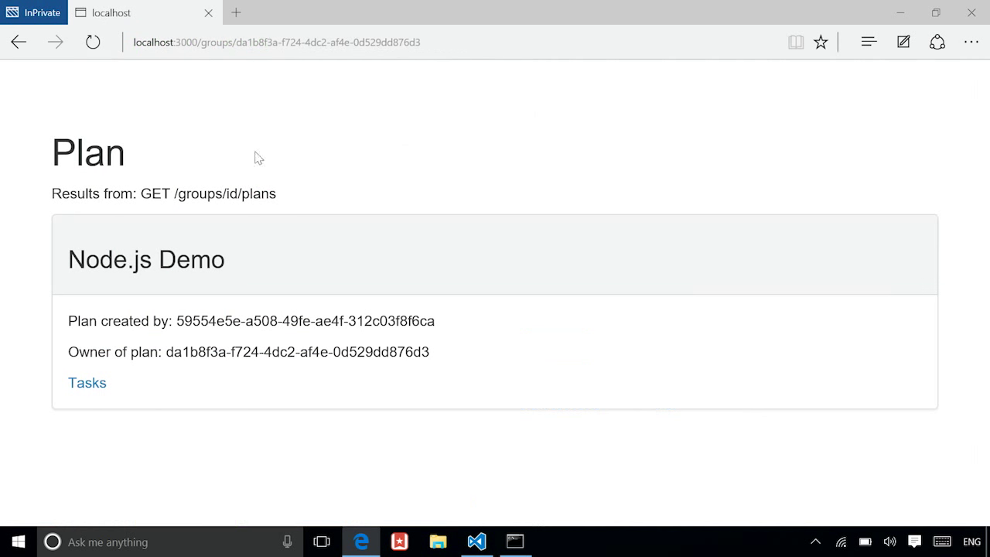
mouse_move(282, 168)
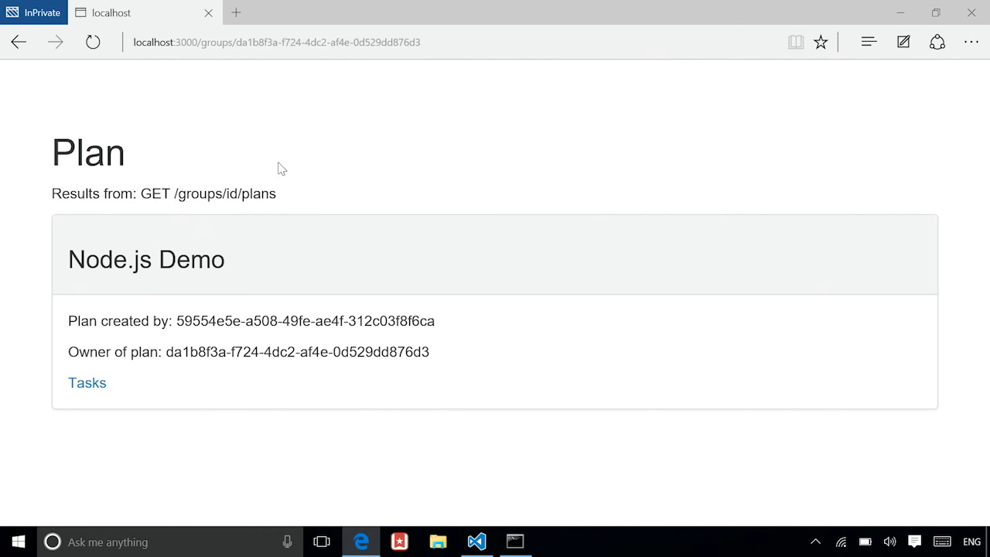
mouse_move(139, 358)
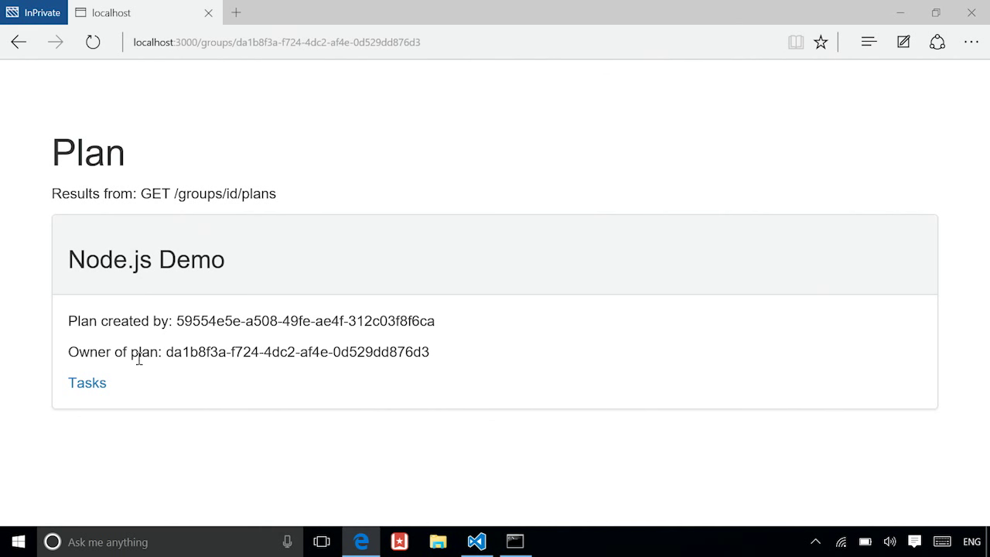
click(87, 382)
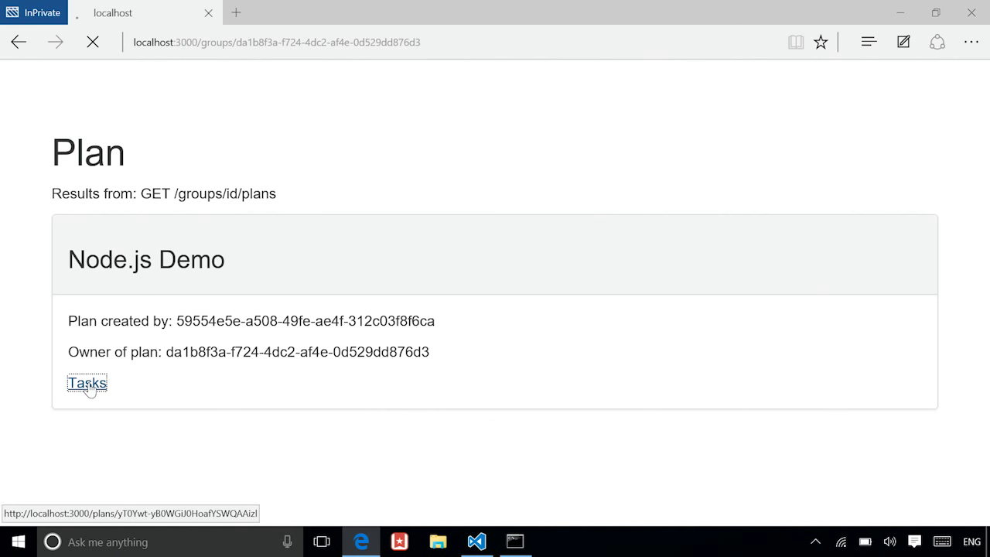
Step: Scroll through the Node.js Demo task table and open the Add a new task form
click(87, 383)
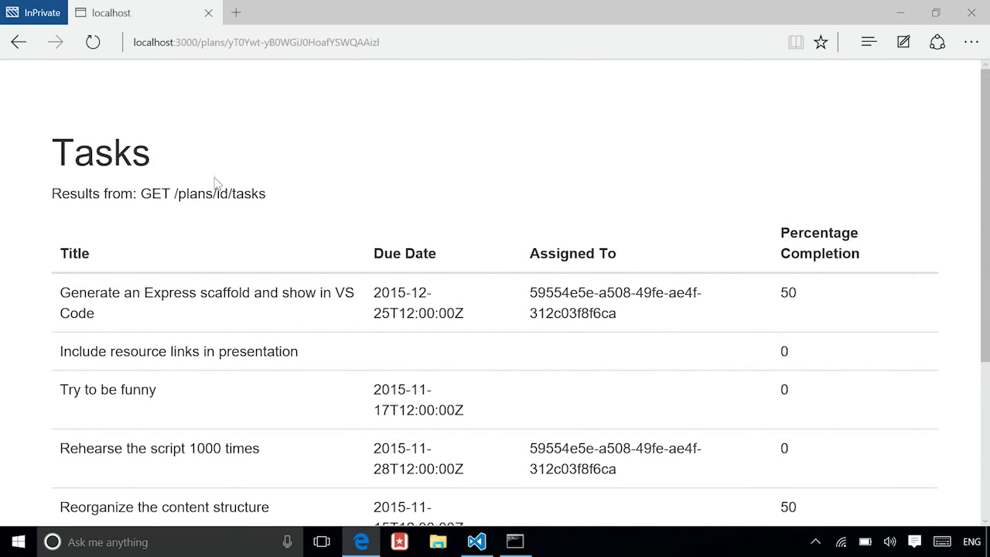
mouse_move(204, 224)
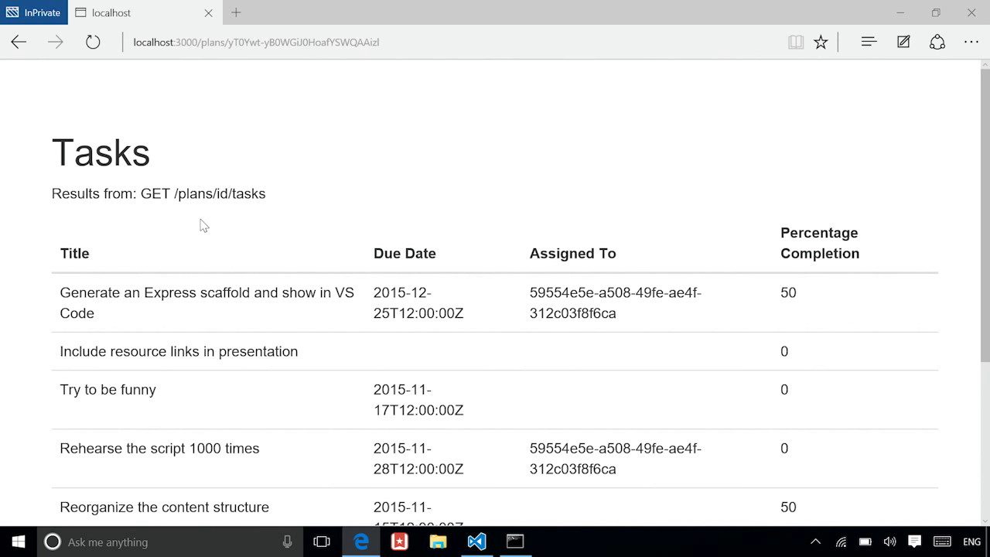
scroll(down, 3)
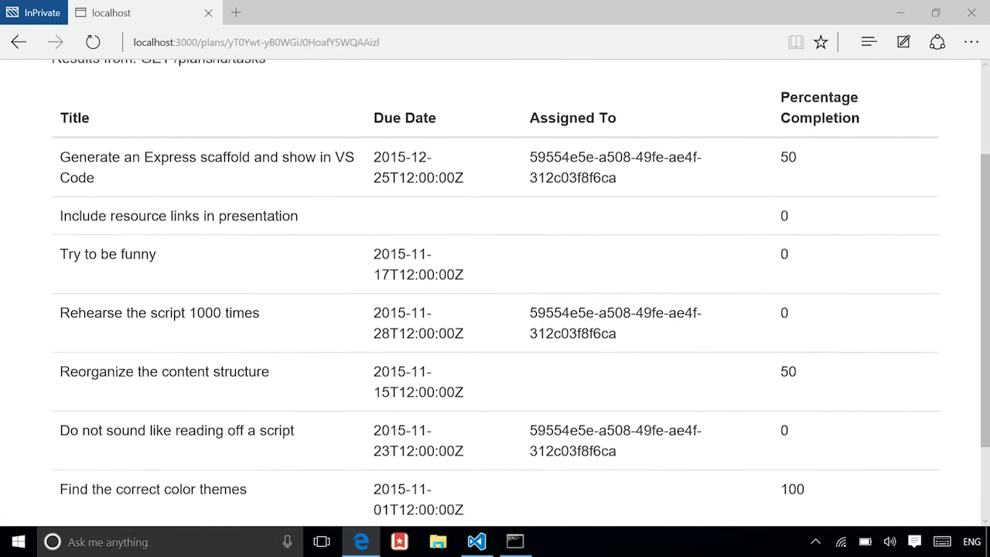
scroll(down, 3)
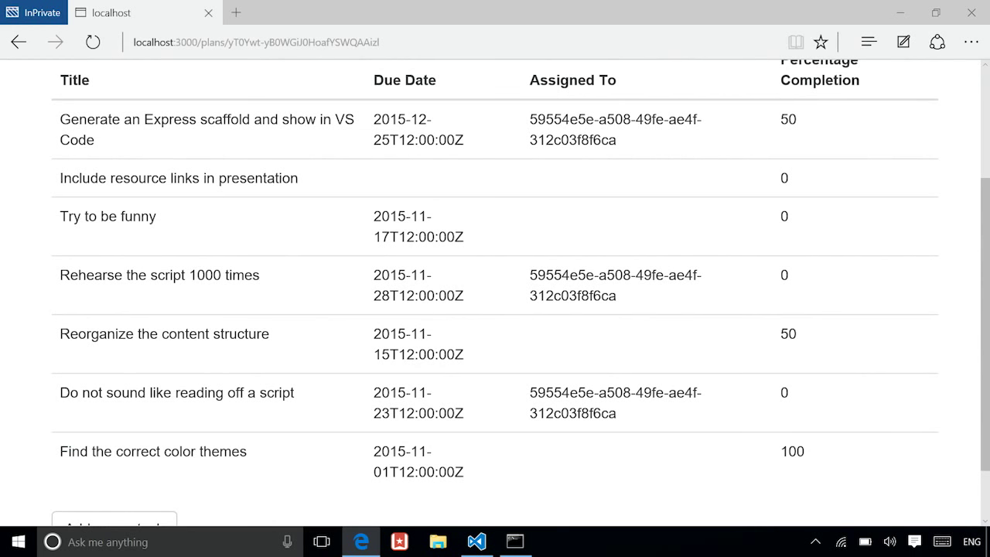
scroll(up, 3)
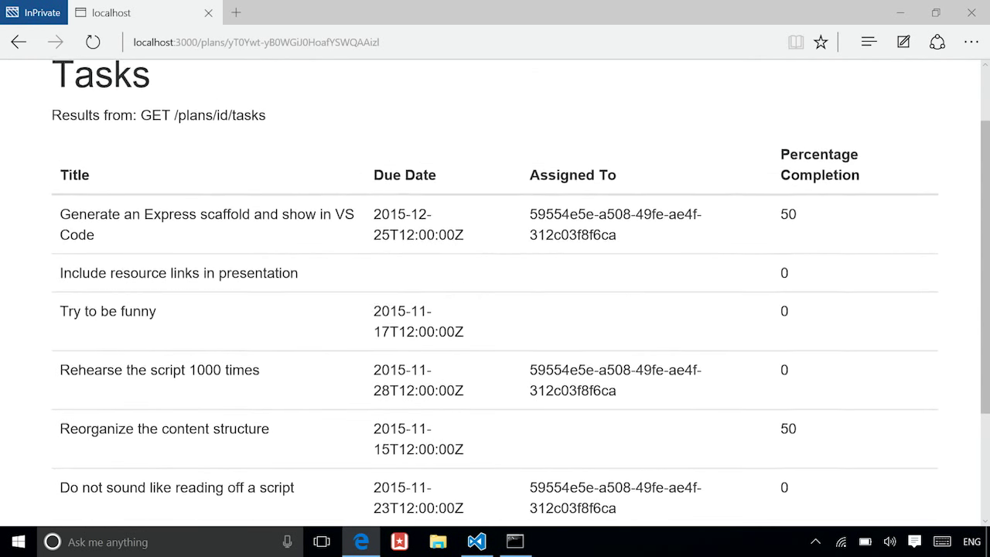
scroll(down, 3)
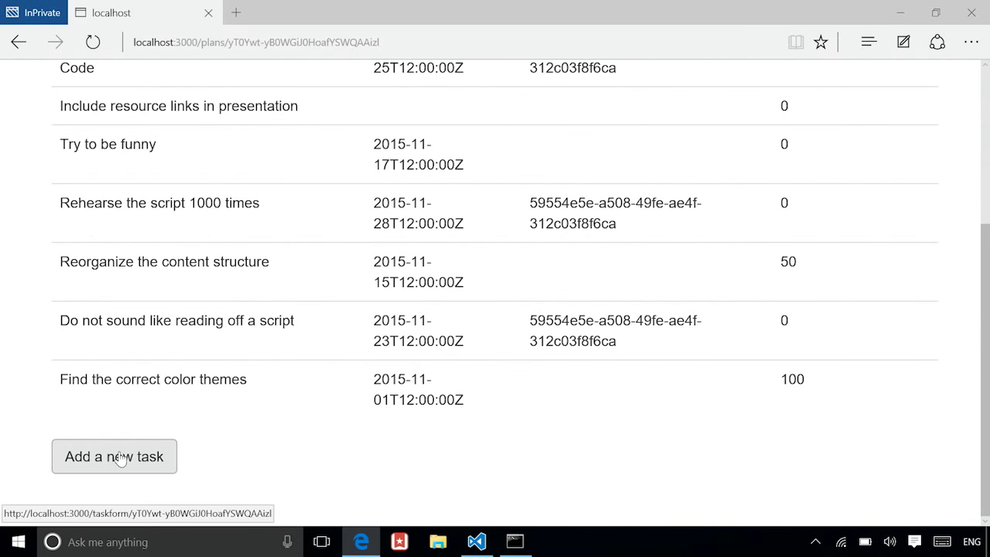
click(114, 456)
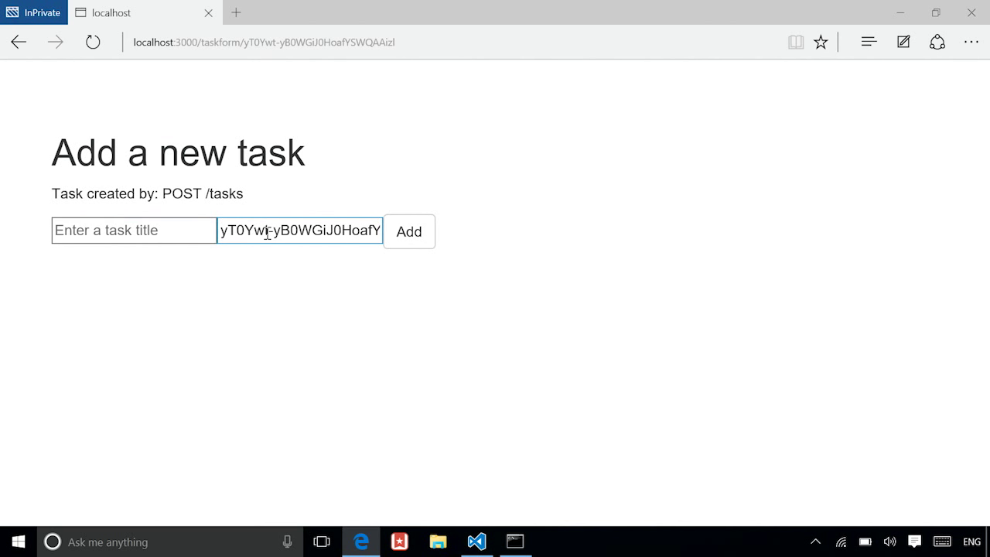
Step: Add a 'Get coffee' task, find it in the task list, then switch to index.js
click(133, 230)
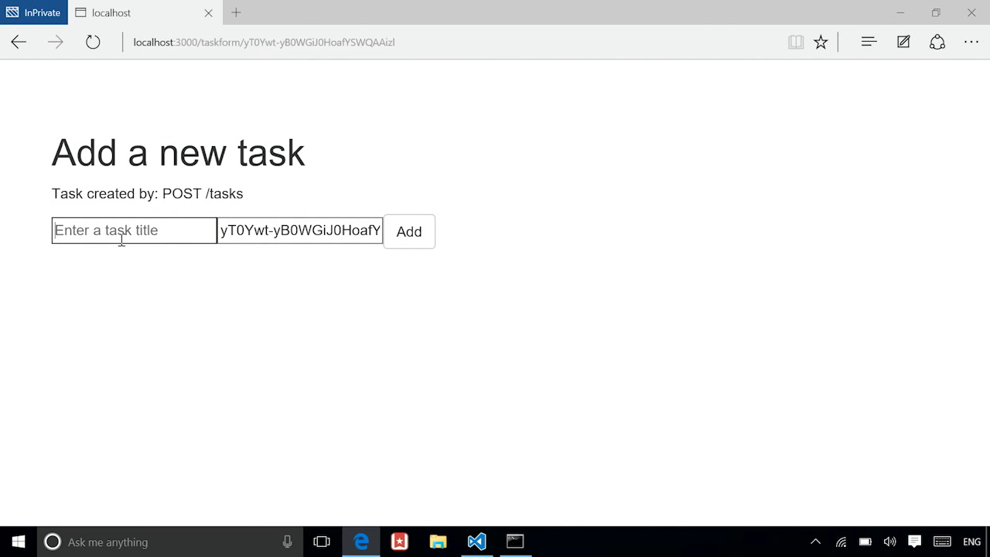
text(Get co)
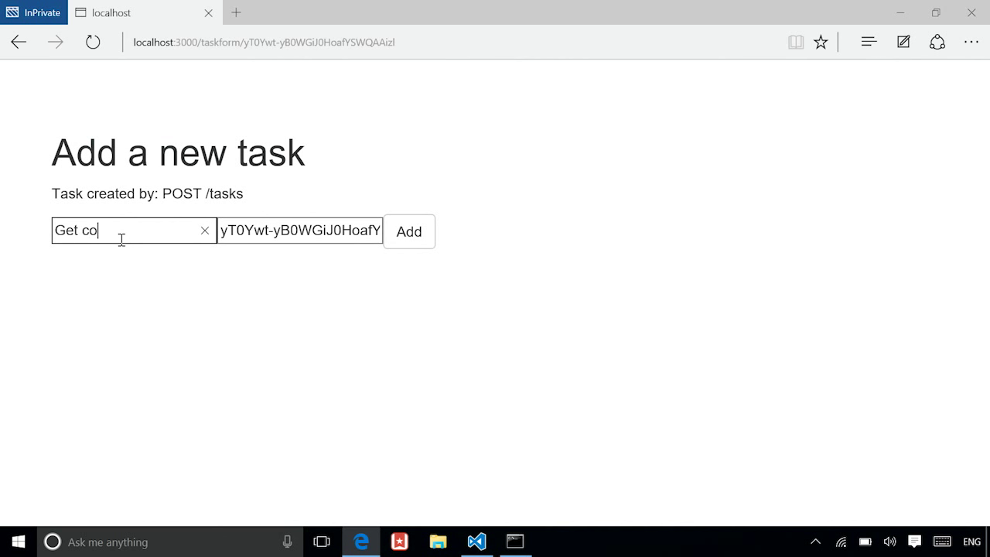
text(ffee)
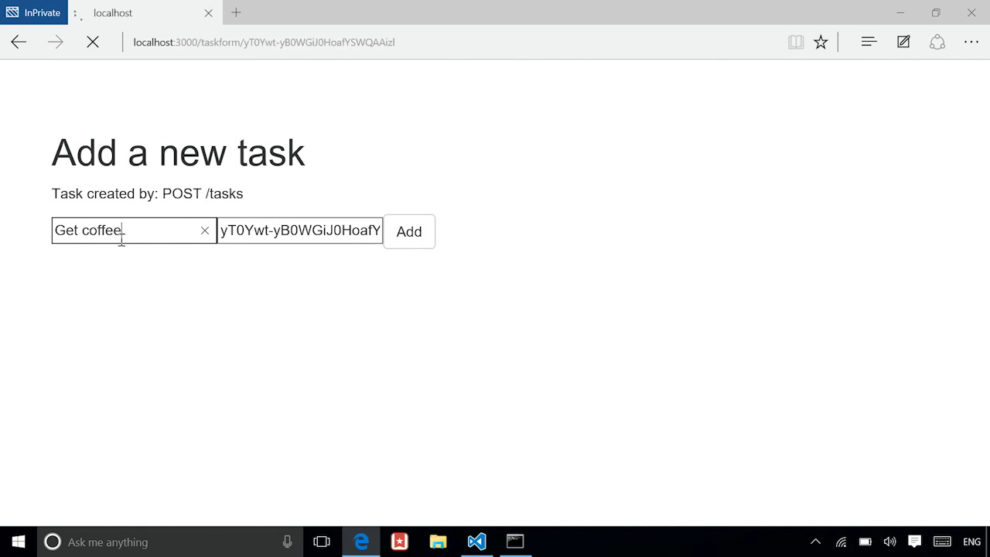
click(409, 232)
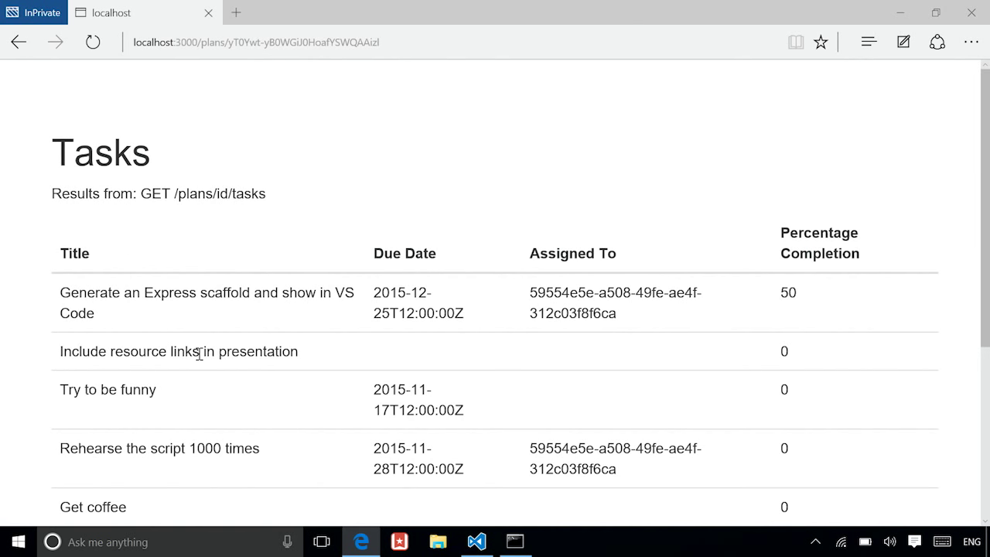
scroll(down, 3)
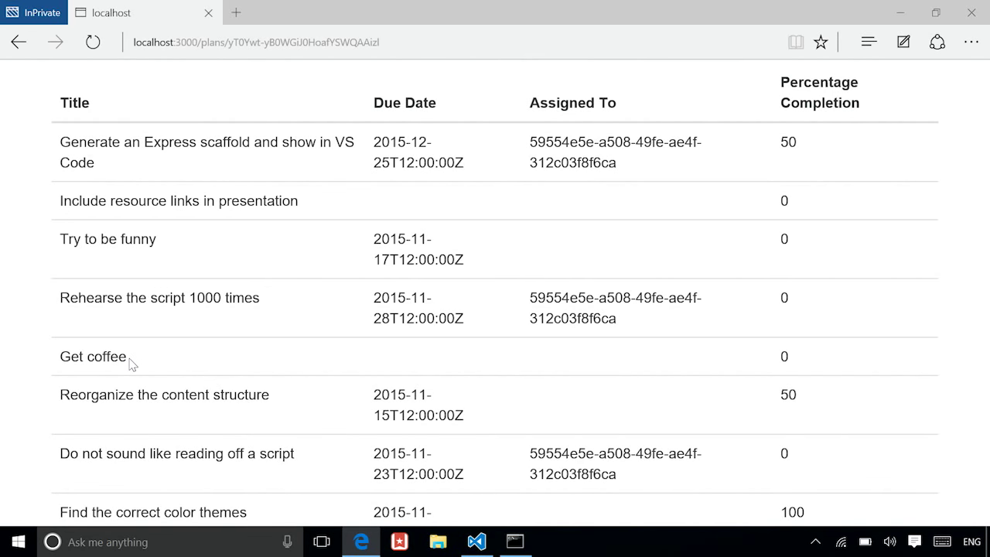
click(476, 541)
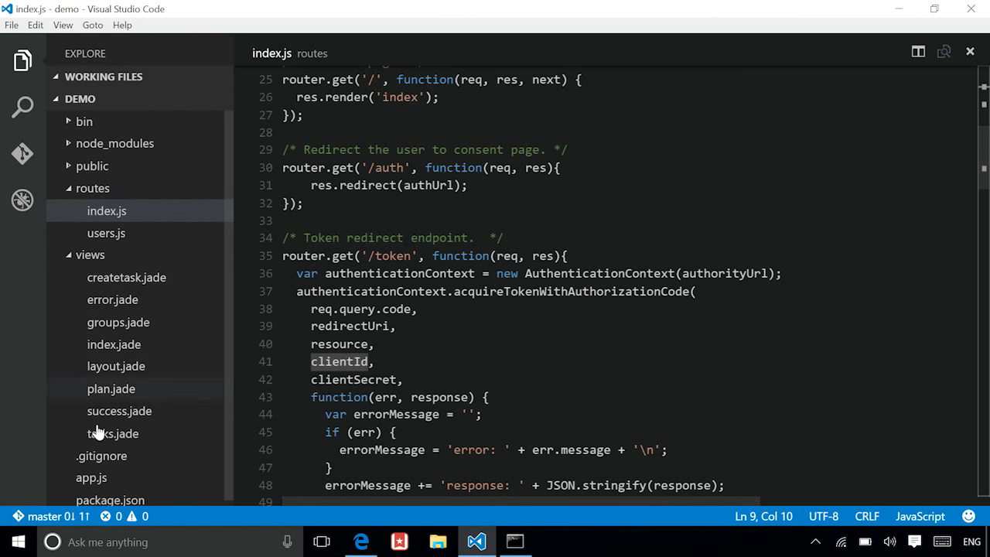
mouse_move(111, 388)
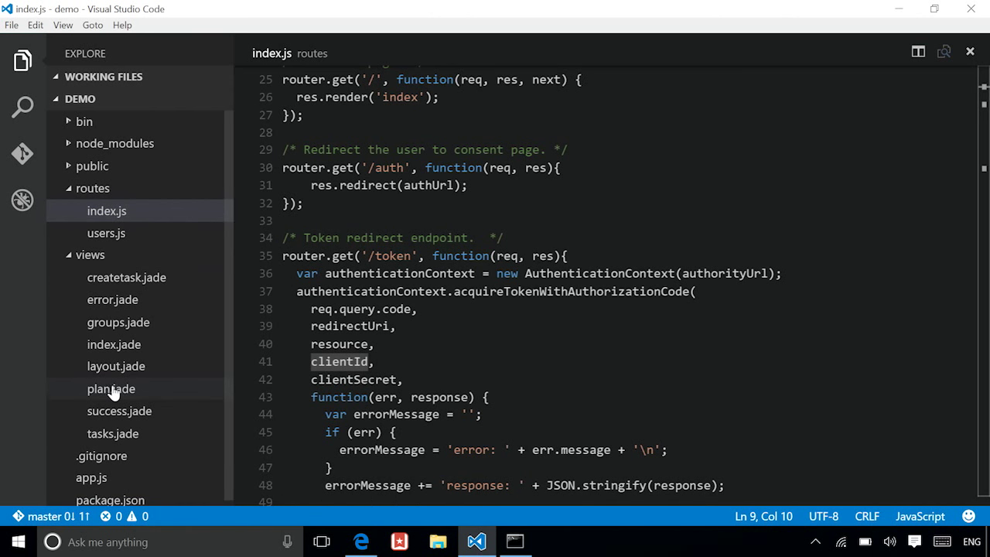
mouse_move(85, 396)
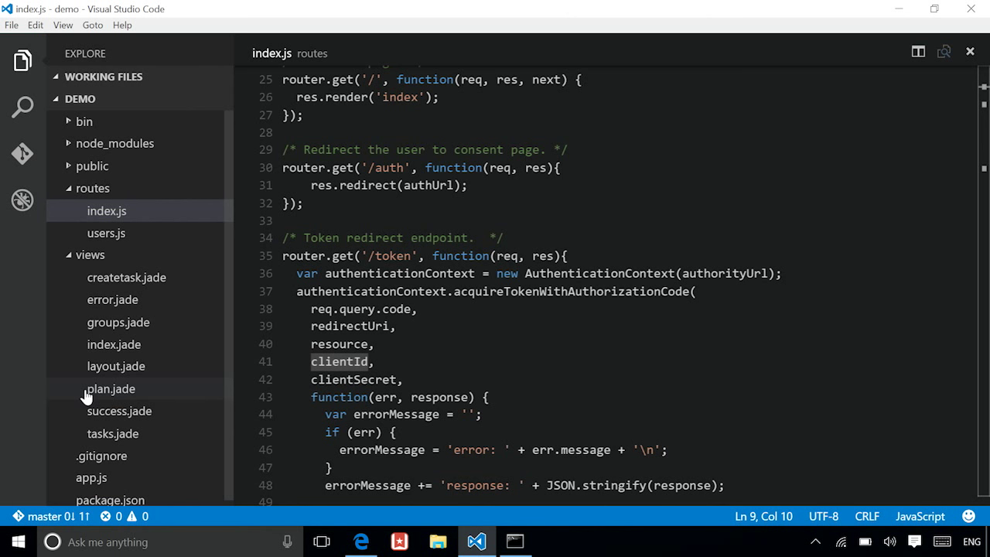
mouse_move(103, 322)
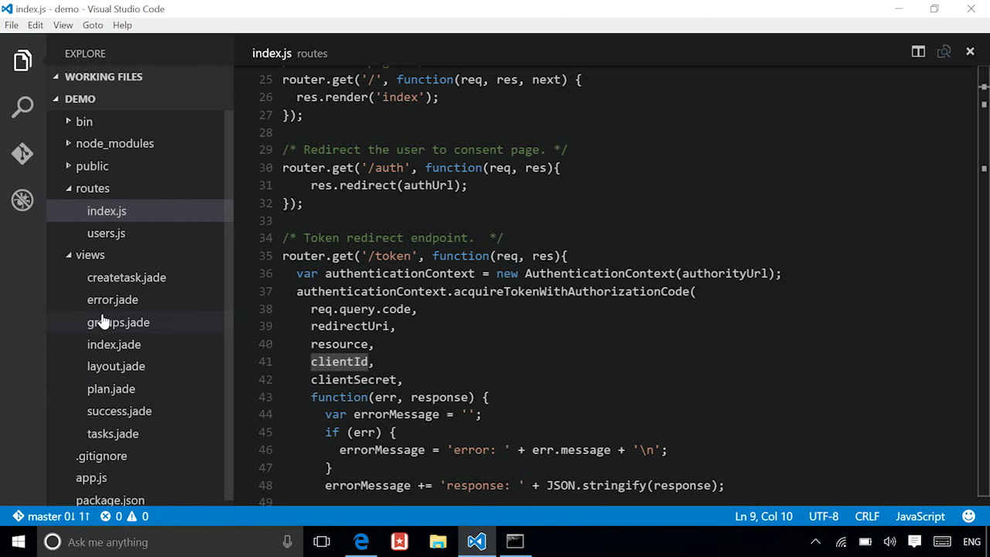
mouse_move(117, 174)
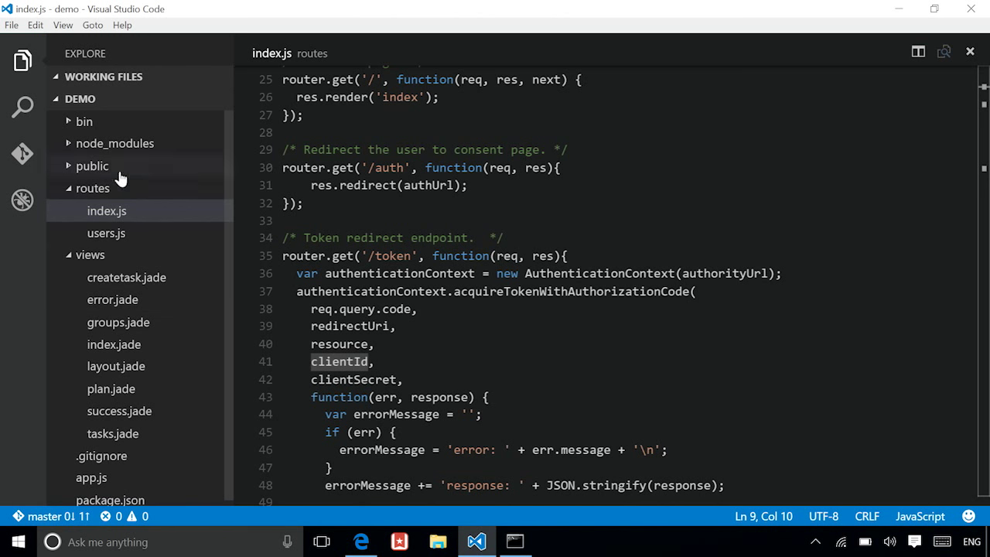
mouse_move(104, 194)
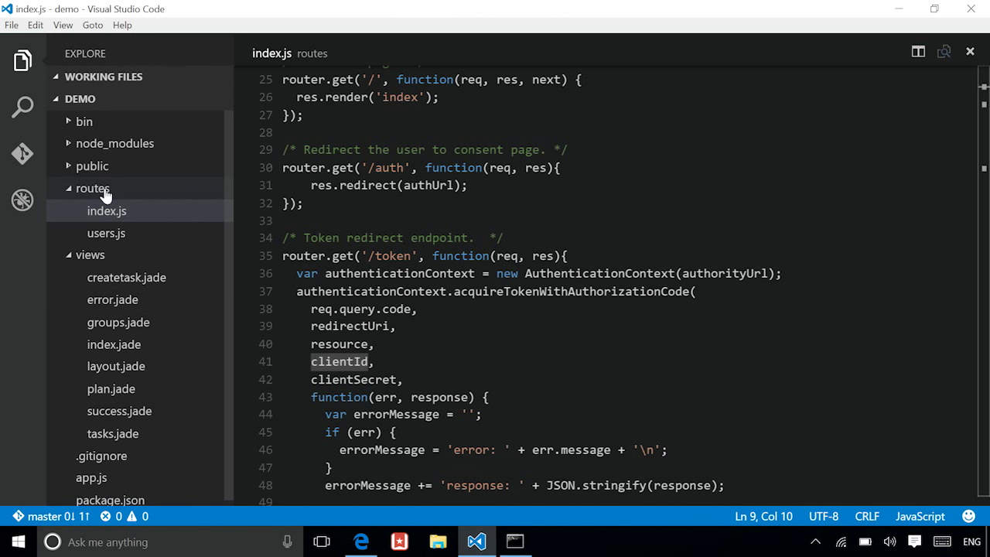
mouse_move(120, 220)
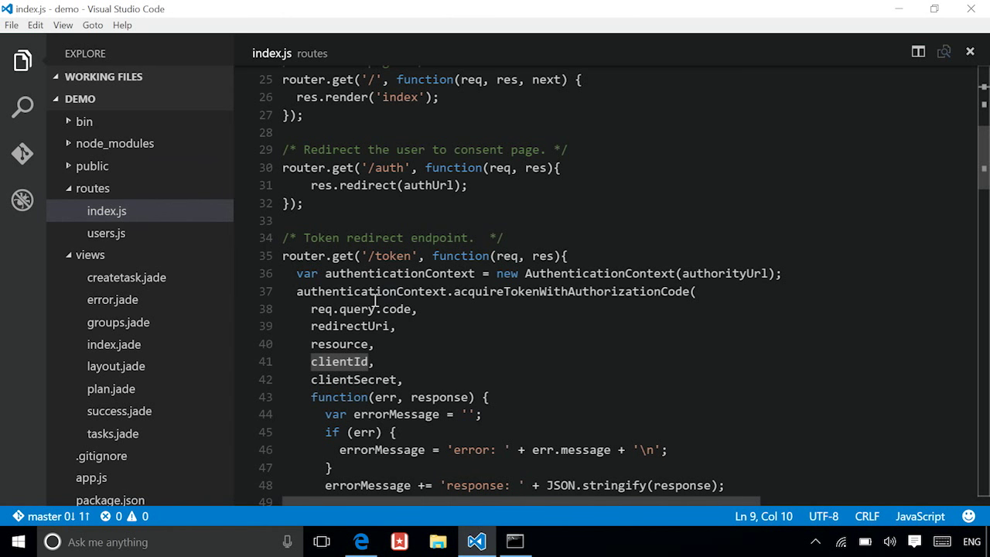
Step: Scroll index.js up to line 1 with the adal-node require and config variables
scroll(down, 3)
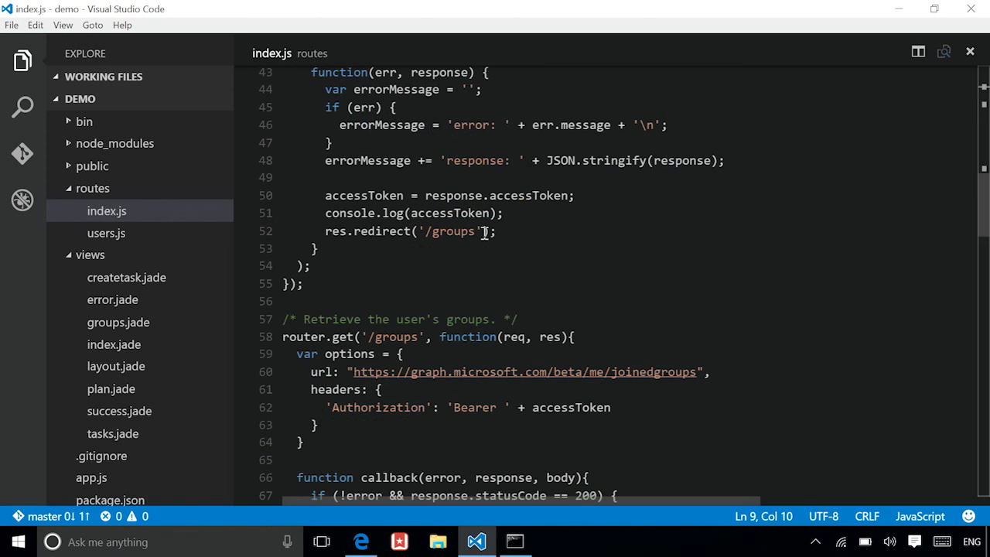
scroll(up, 3)
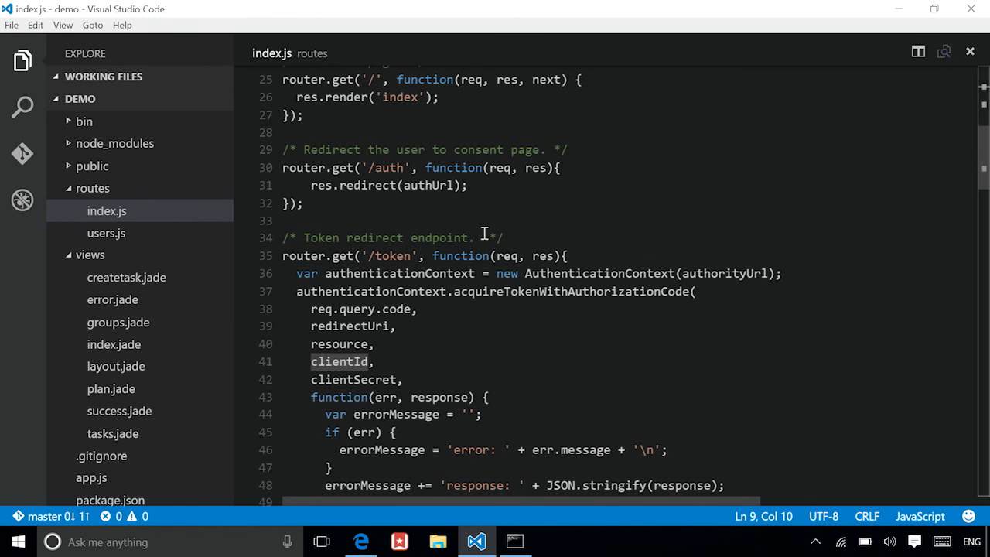
scroll(up, 3)
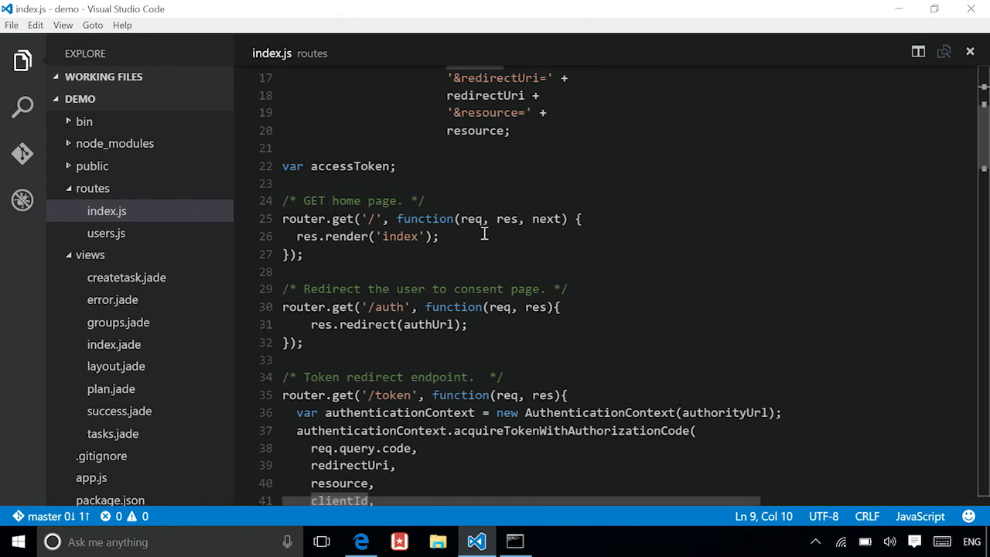
scroll(up, 3)
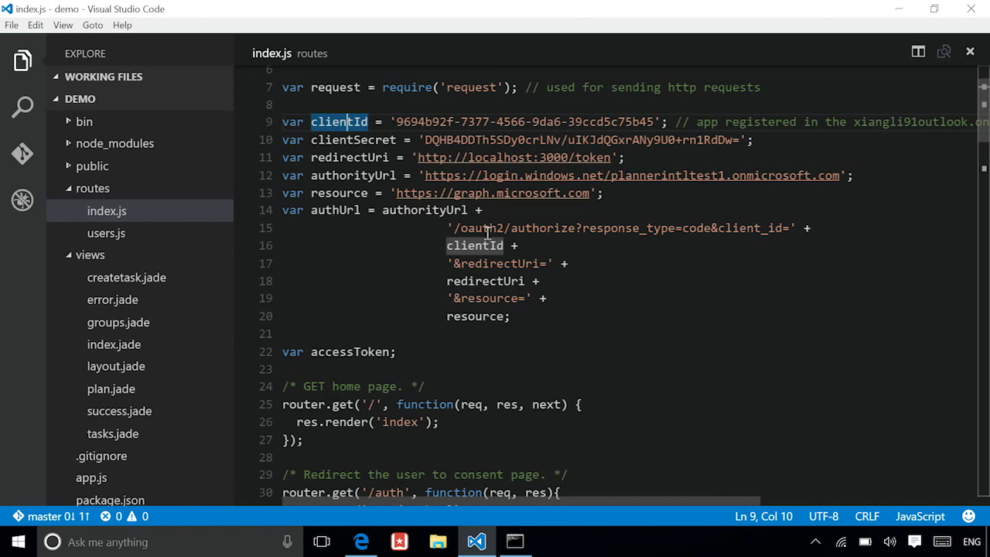
mouse_move(510, 157)
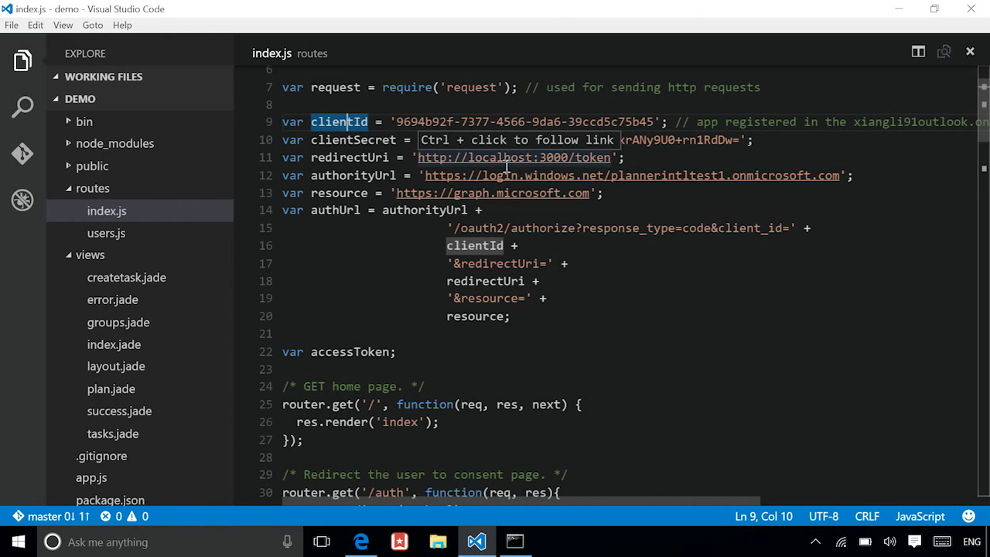
scroll(up, 3)
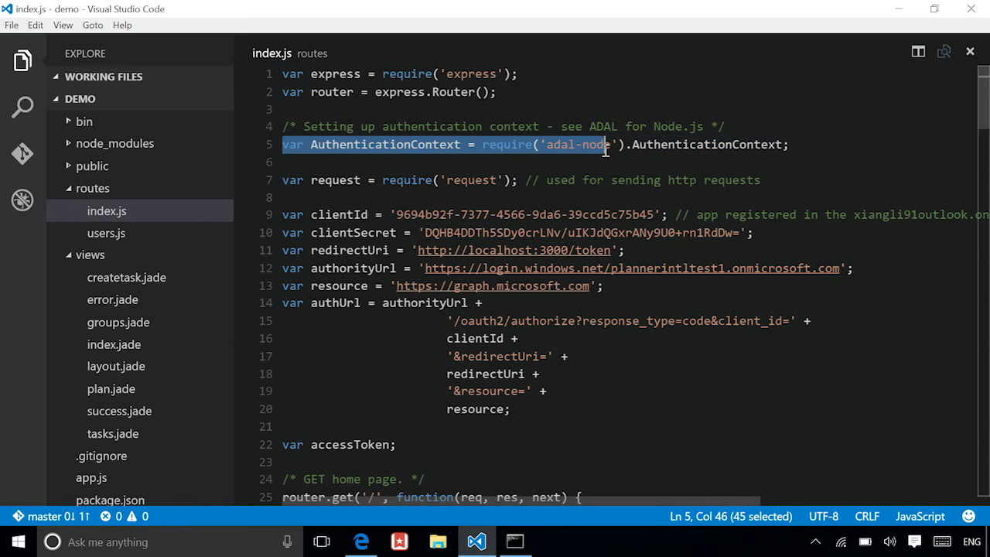
Step: Highlight the AuthenticationContext line, then scroll down to the '/groups' route
drag(607, 144, 774, 143)
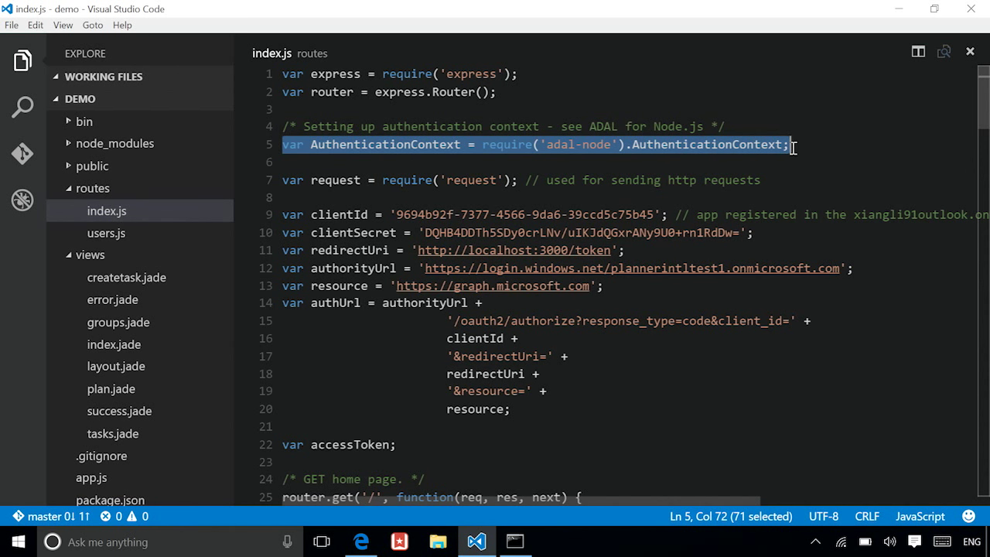
mouse_move(628, 327)
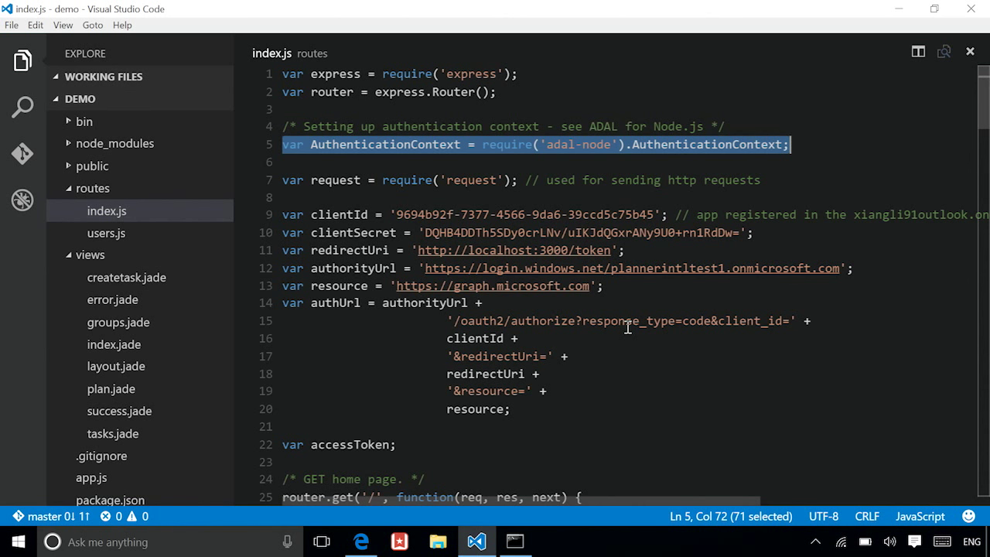
mouse_move(411, 253)
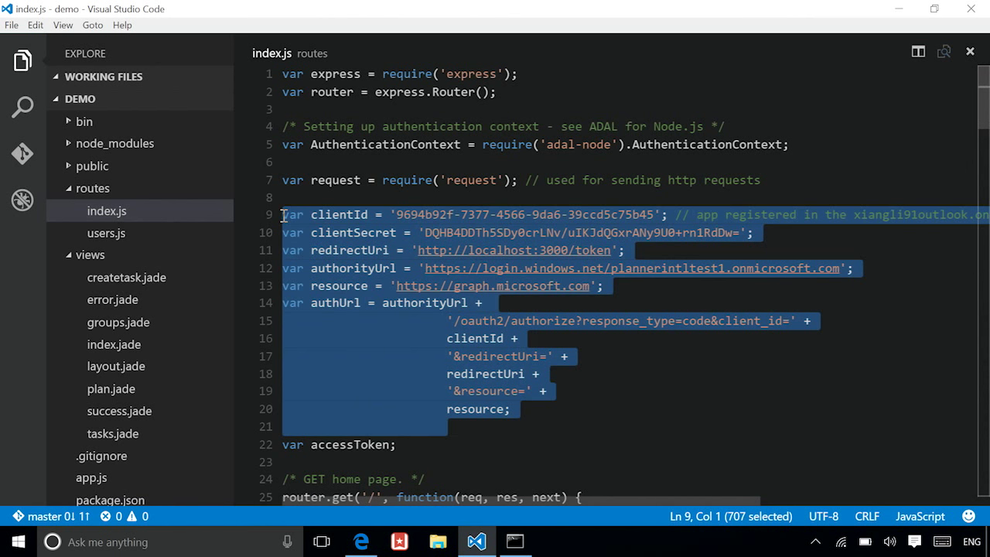
mouse_move(338, 303)
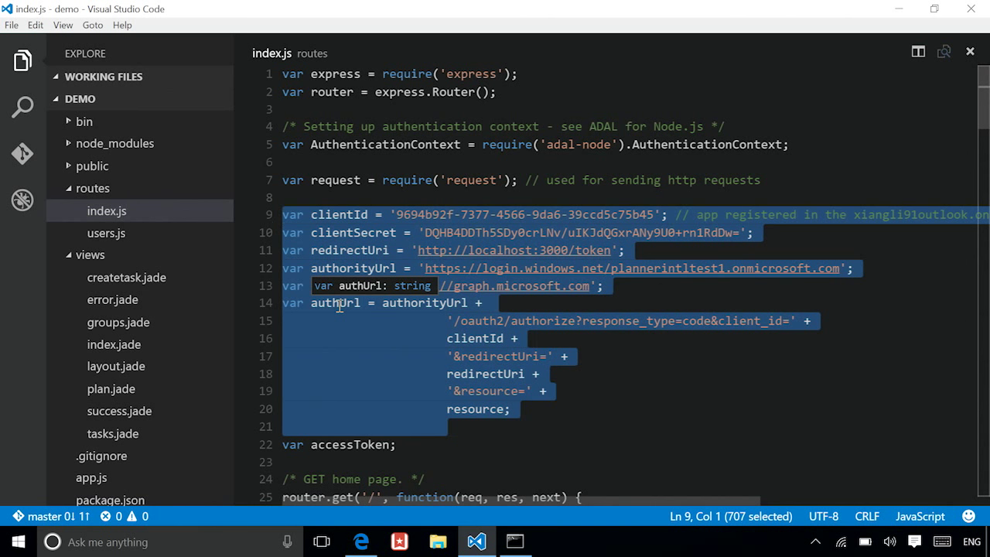
mouse_move(380, 357)
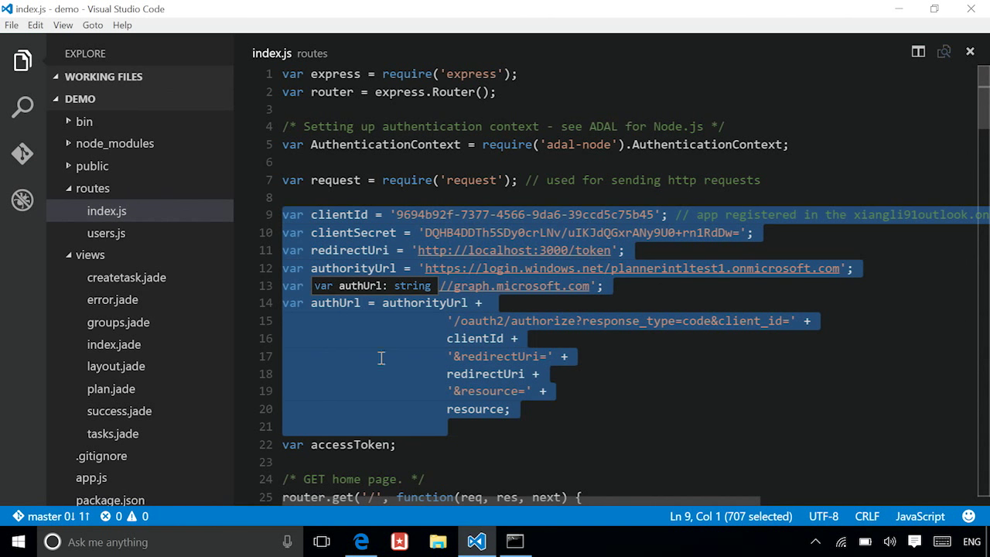
scroll(down, 3)
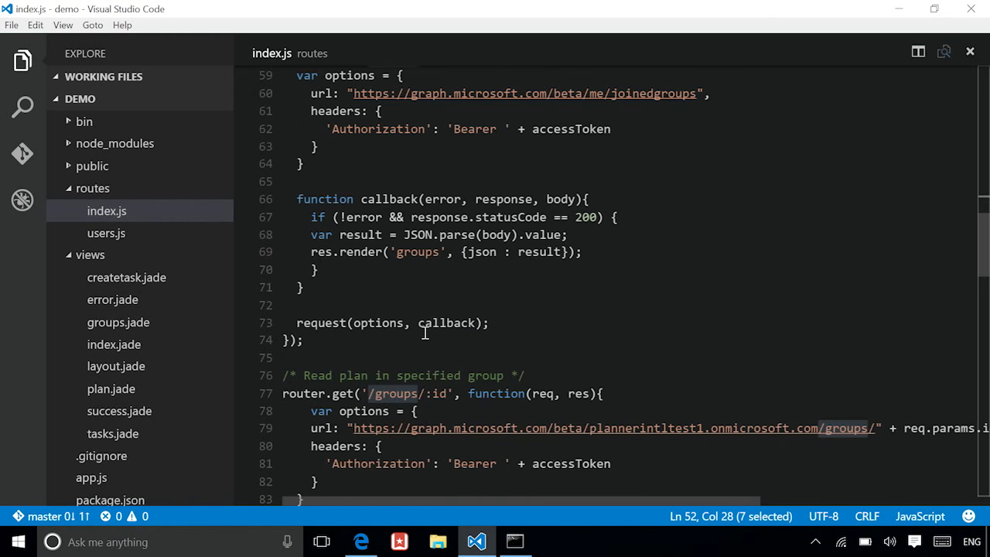
Step: Scroll past the read-plan route to the '/plans/:id' tasks route, reading its full URL
scroll(down, 3)
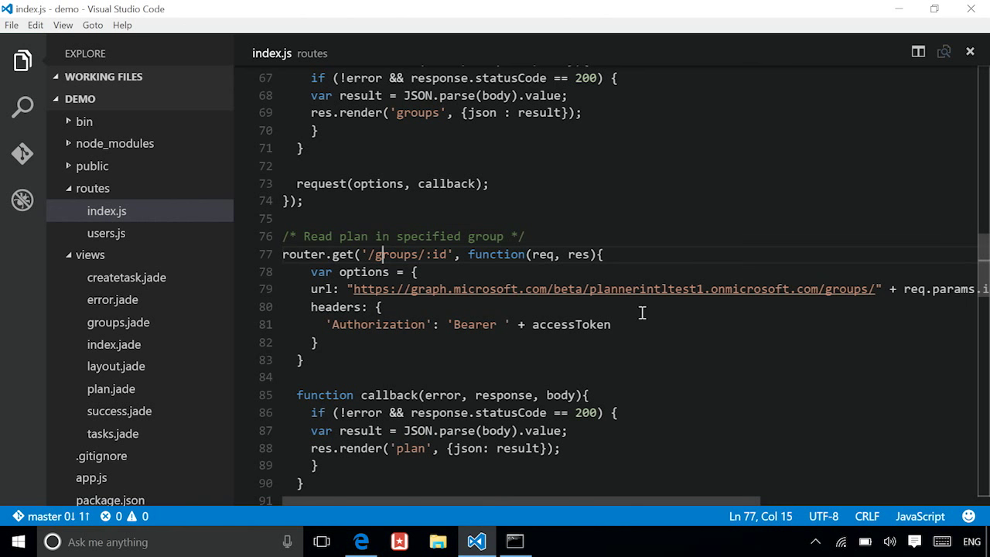
mouse_move(681, 510)
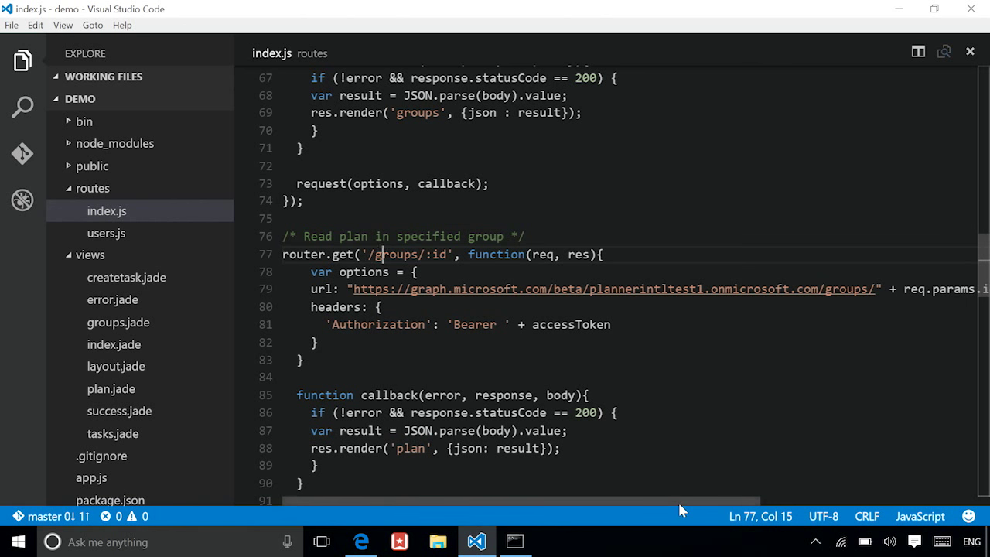
scroll(right, 3)
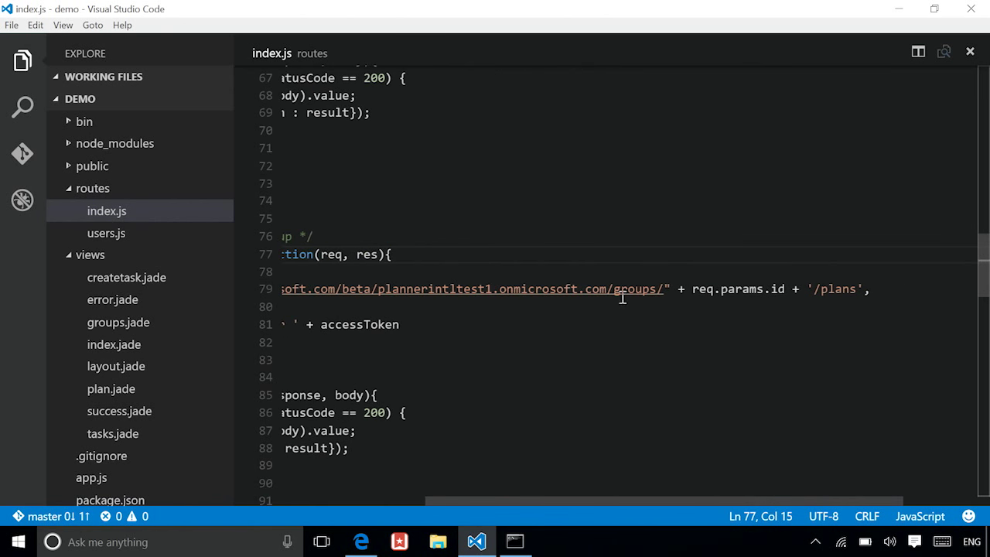
mouse_move(603, 537)
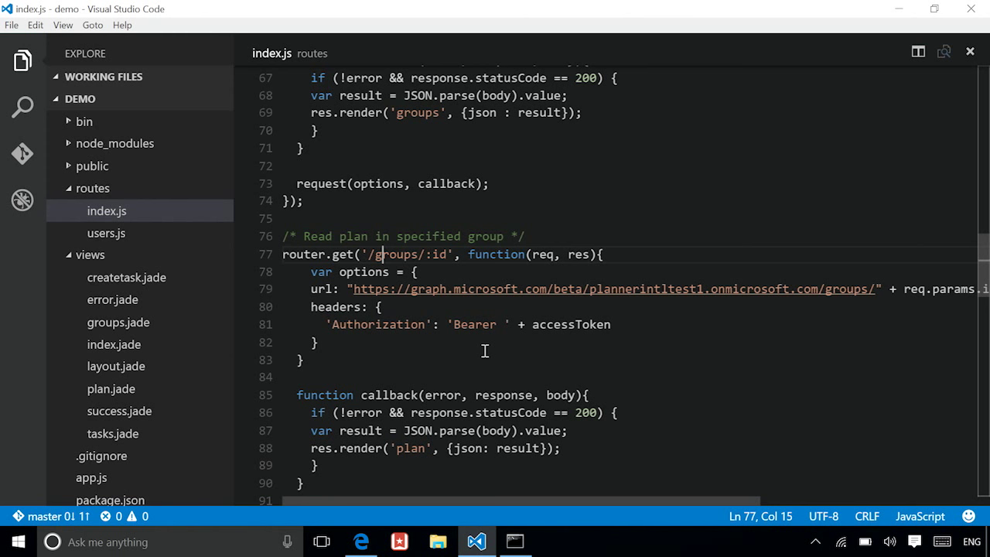
scroll(down, 3)
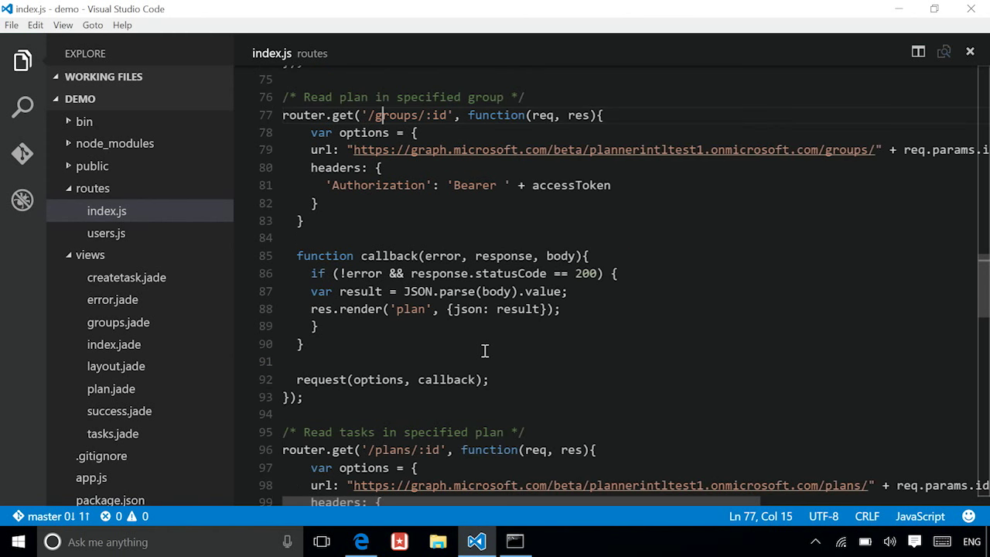
scroll(down, 3)
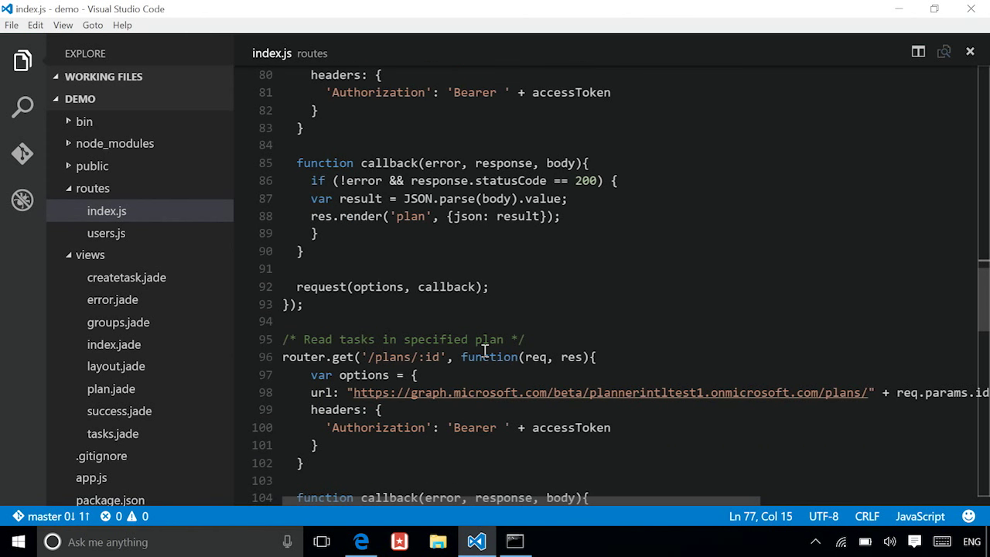
scroll(down, 3)
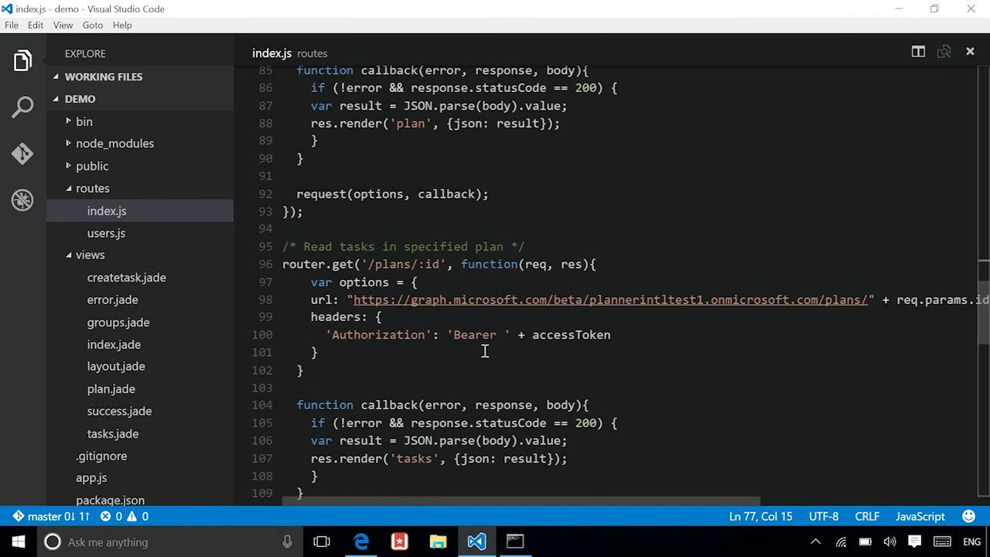
mouse_move(458, 264)
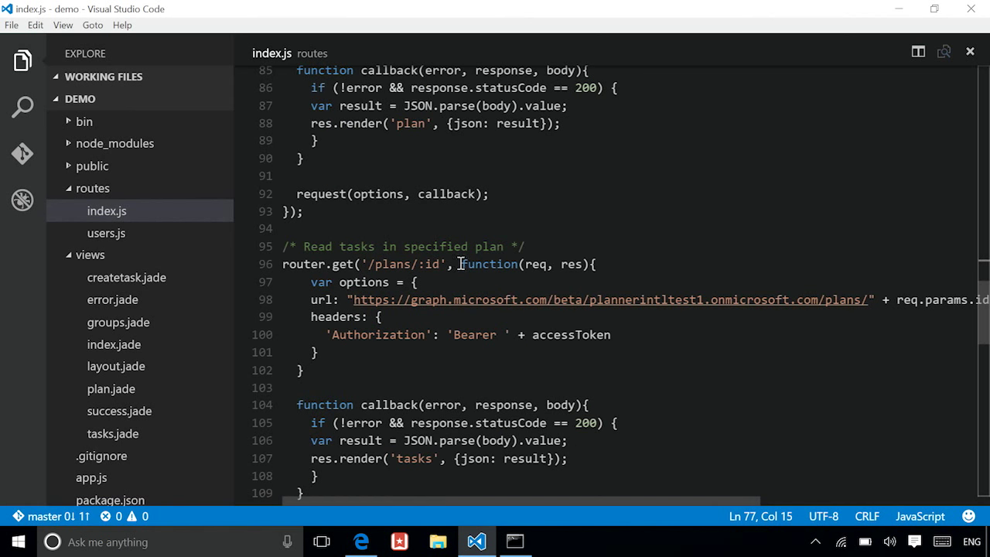
scroll(right, 3)
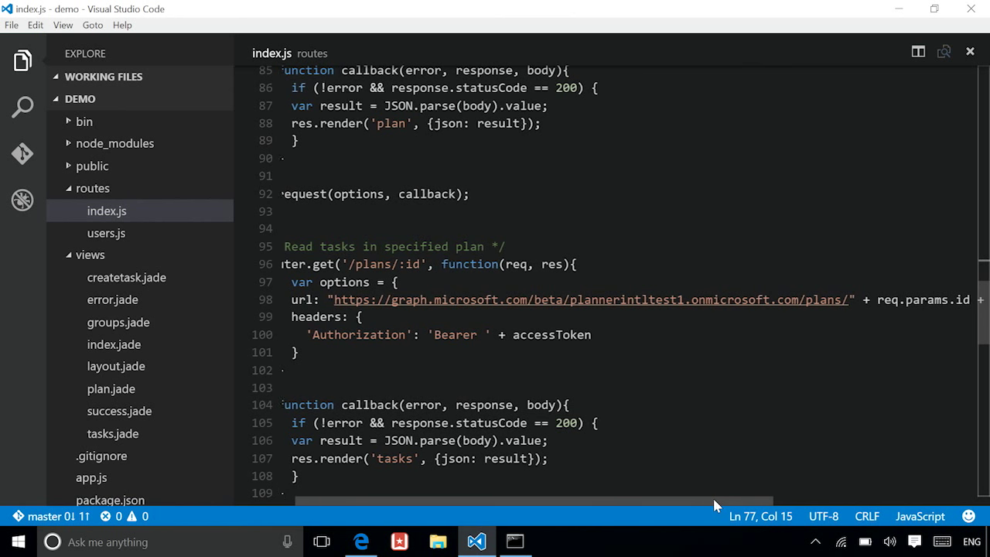
scroll(right, 3)
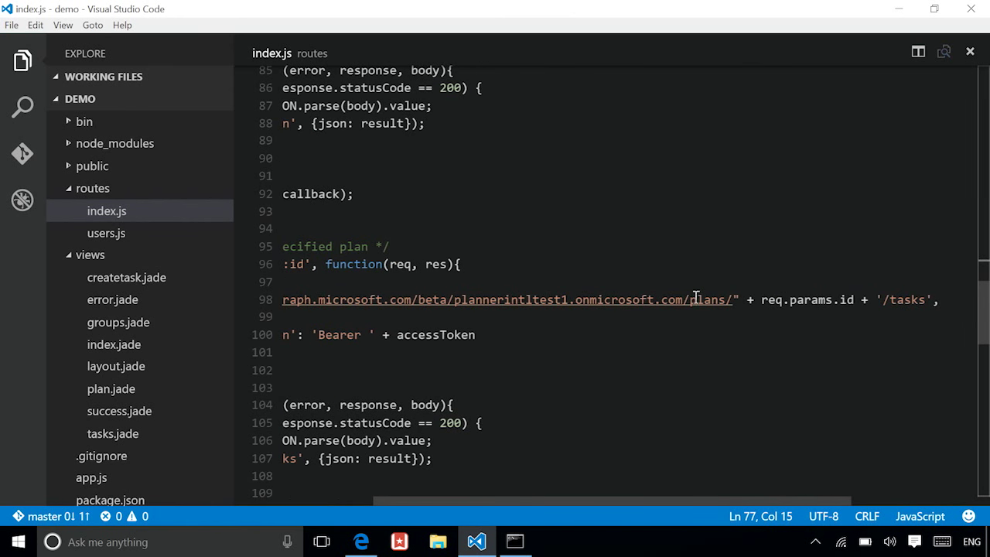
mouse_move(926, 294)
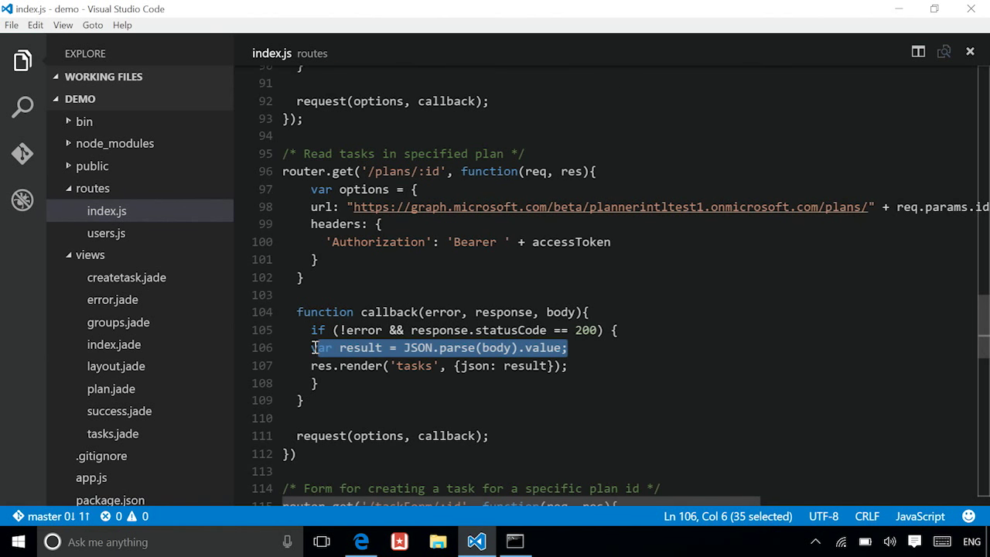
Step: Select lines 114–117, the '/taskForm/:id' route rendering the createtask view
scroll(down, 3)
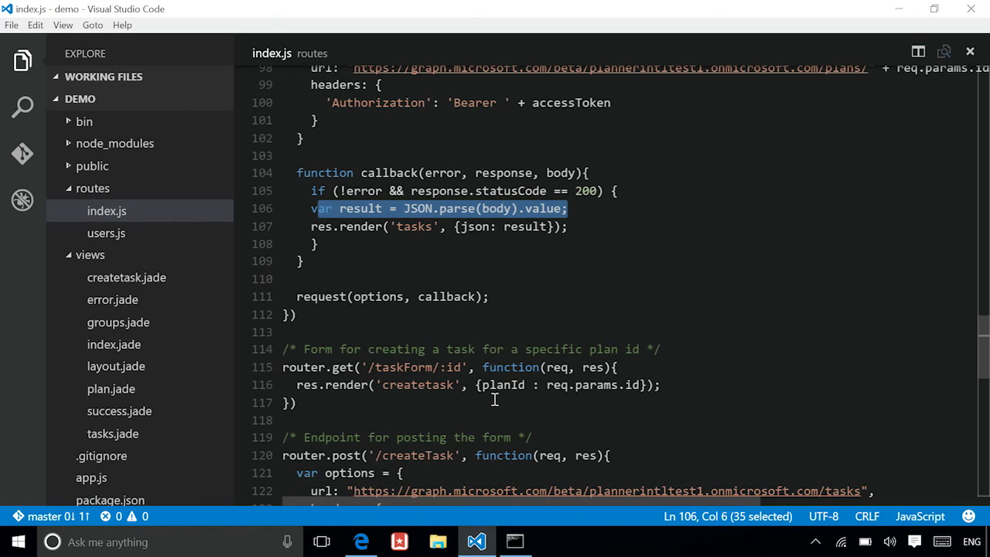
scroll(down, 3)
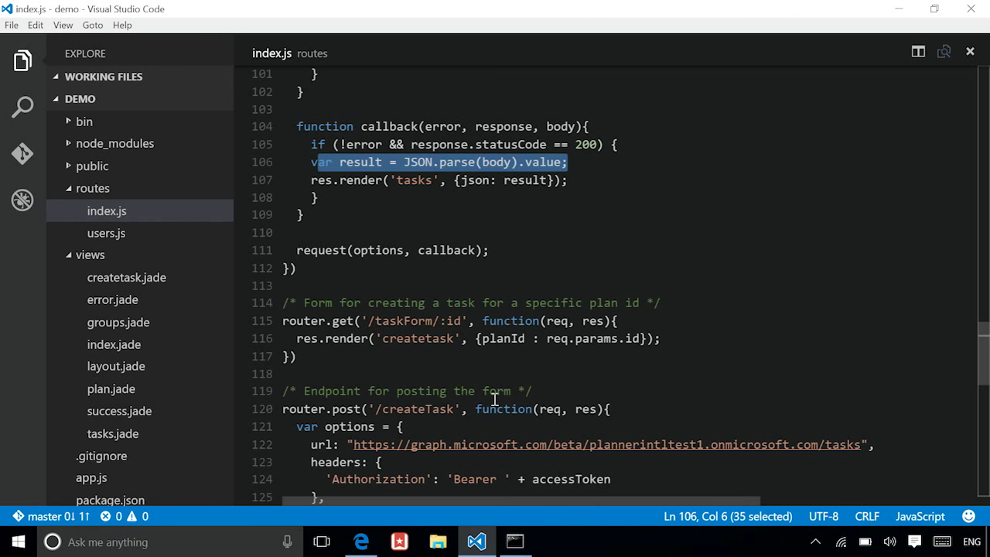
mouse_move(498, 369)
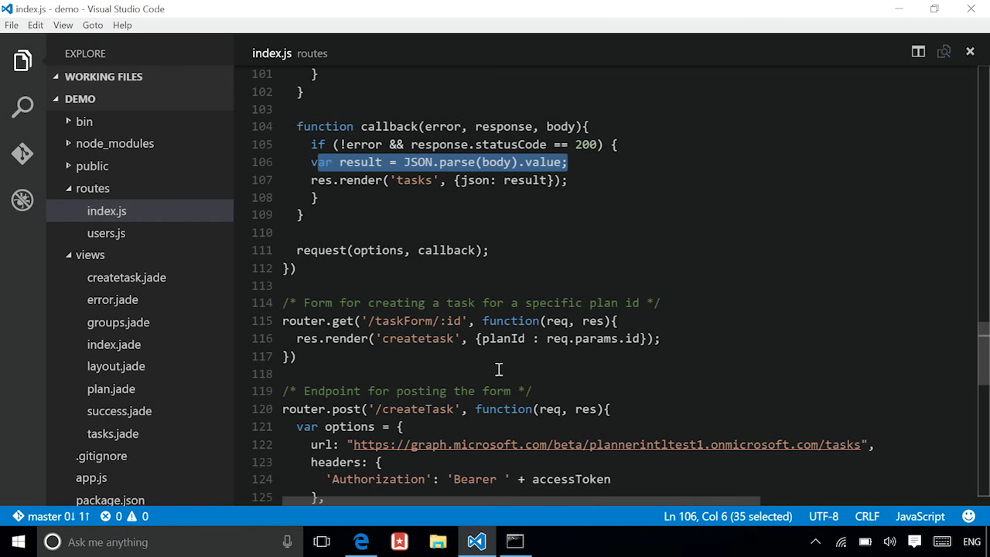
click(288, 302)
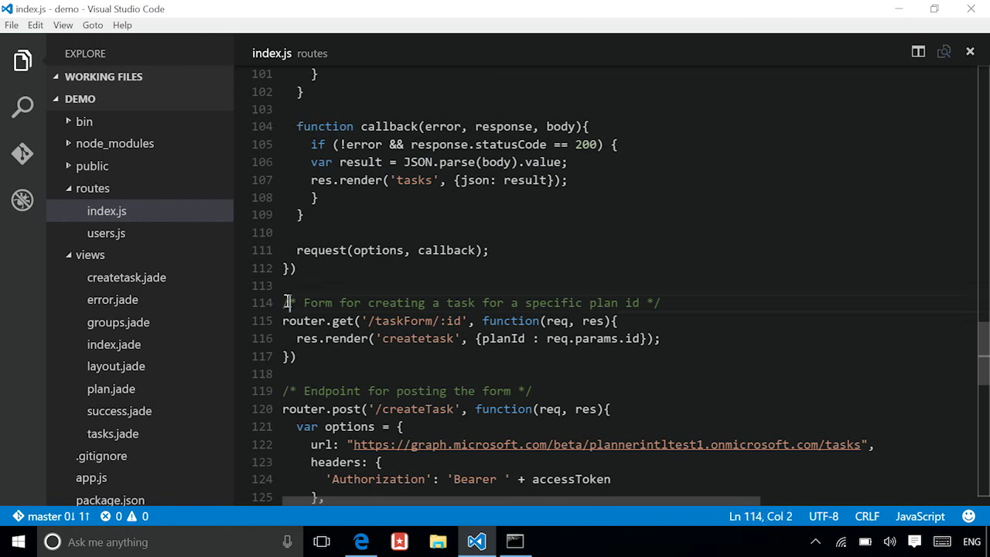
drag(286, 303, 286, 374)
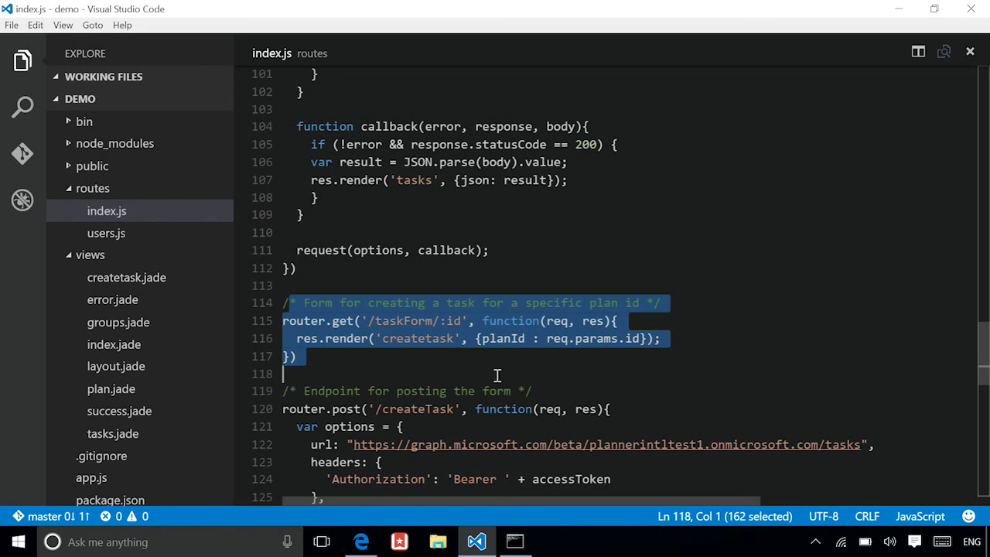
mouse_move(336, 360)
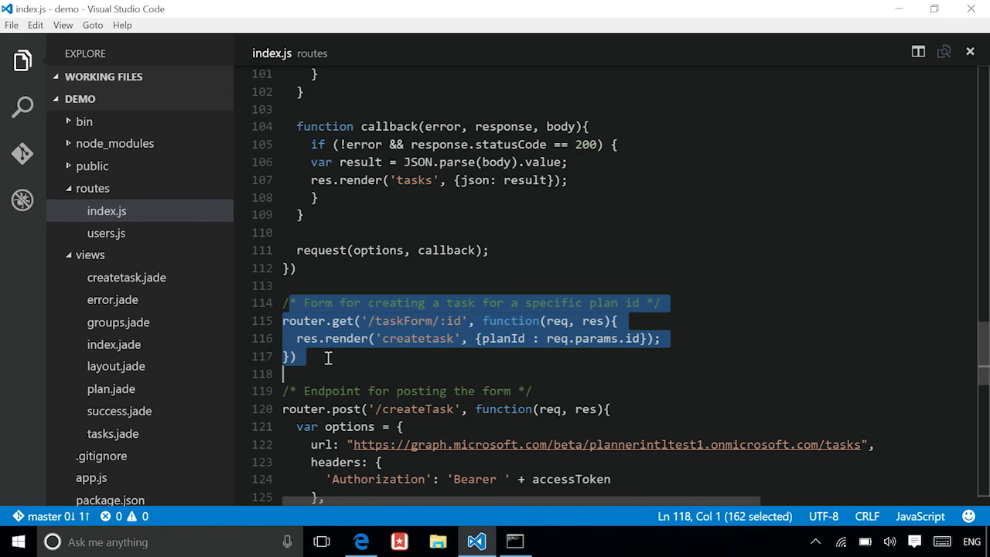
Step: Deselect, then scroll through the POST '/createTask' handler to module.exports
scroll(down, 3)
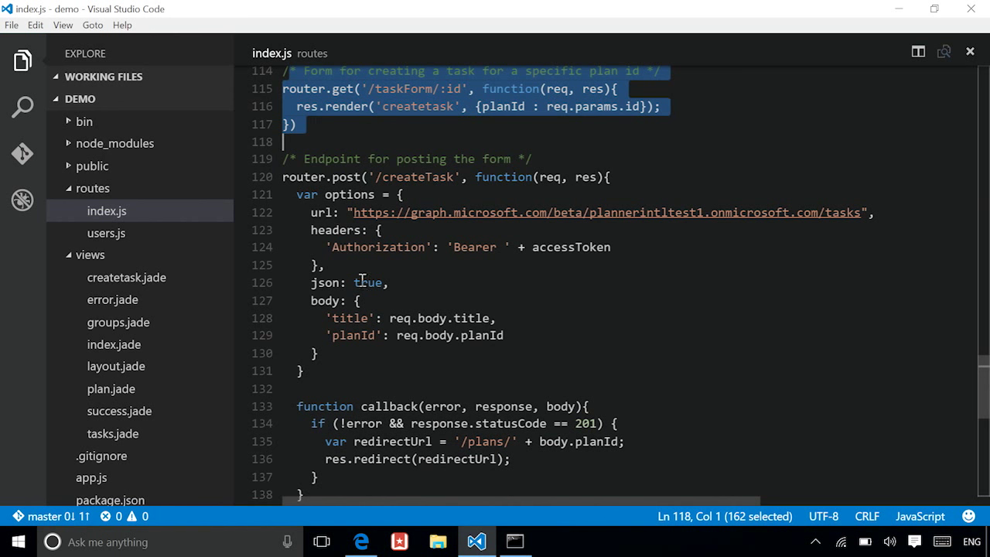
mouse_move(399, 155)
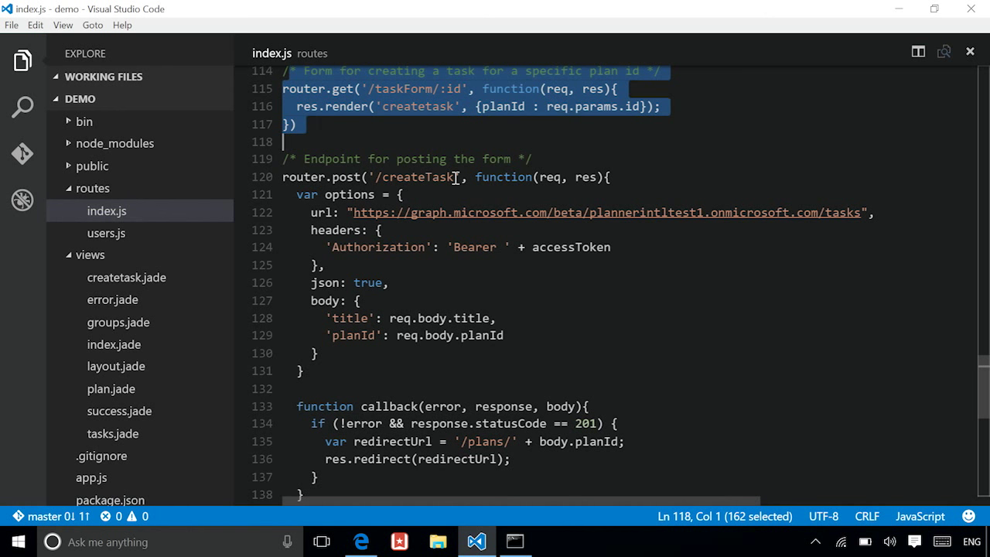
click(370, 335)
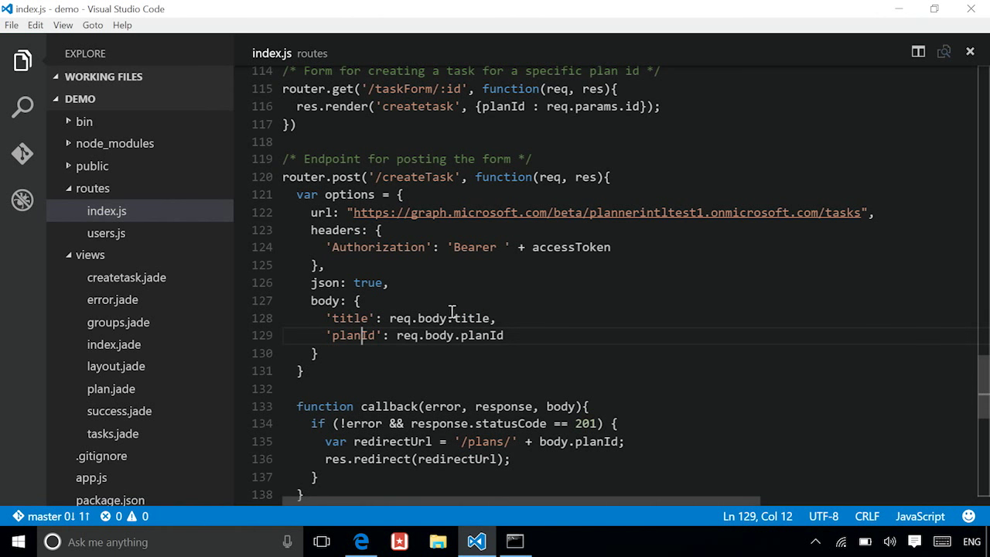
mouse_move(424, 318)
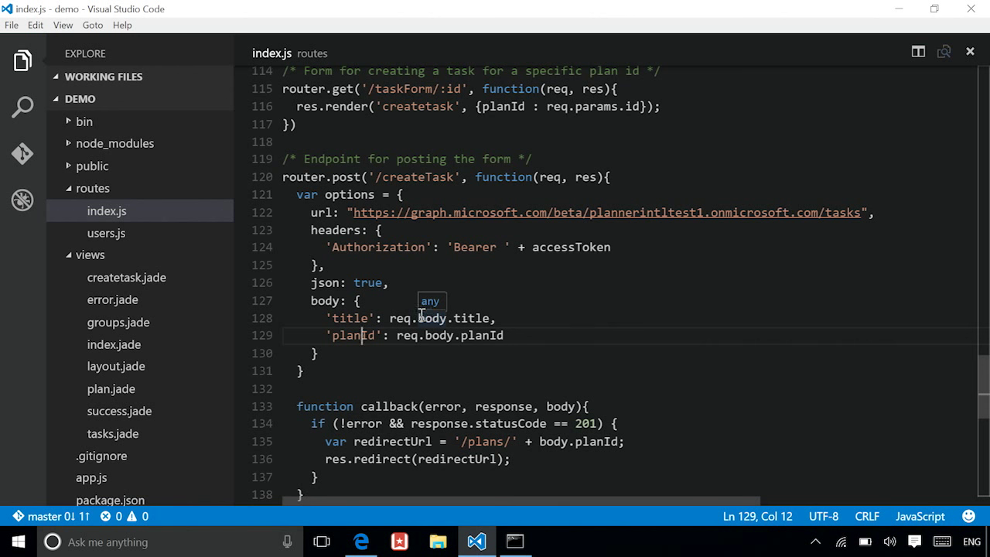
mouse_move(326, 300)
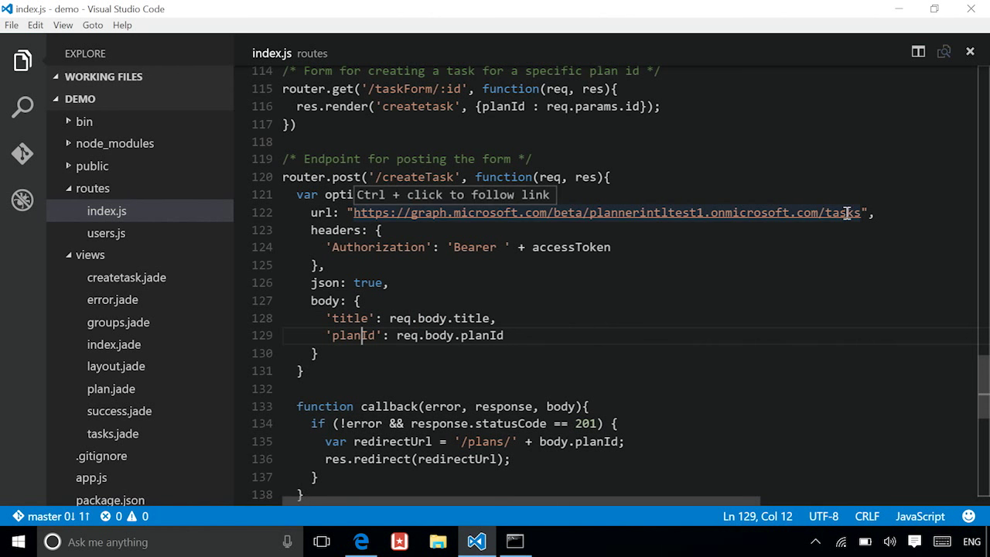
mouse_move(595, 341)
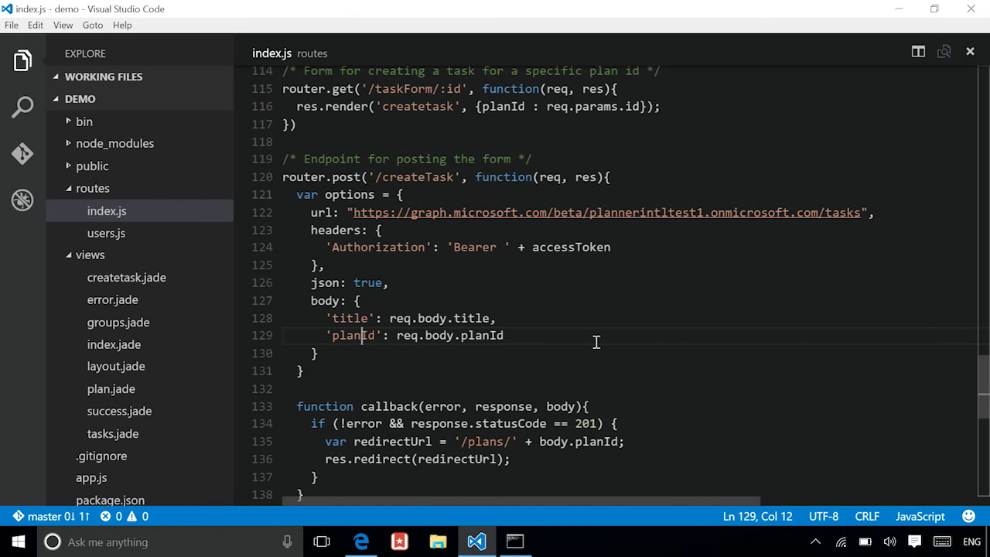
scroll(down, 3)
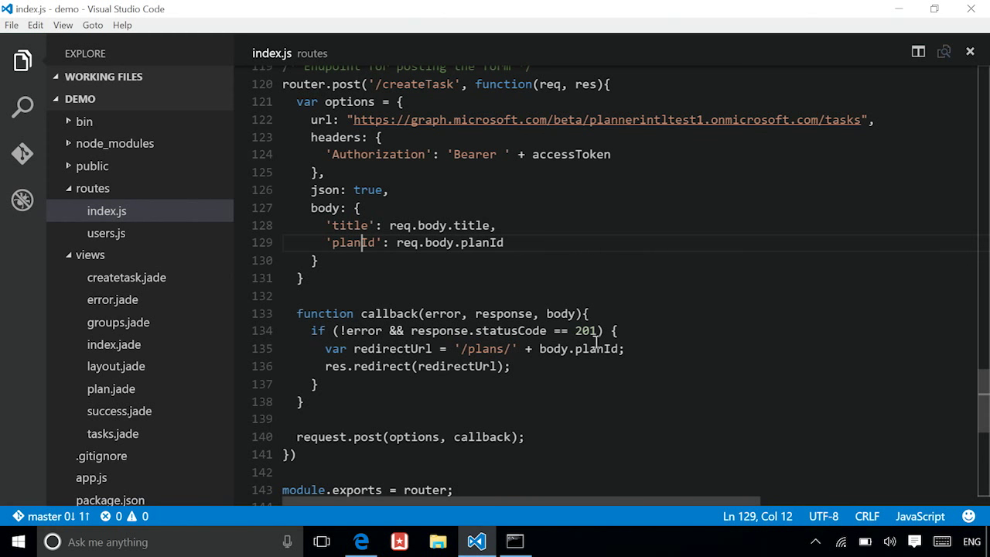
scroll(down, 3)
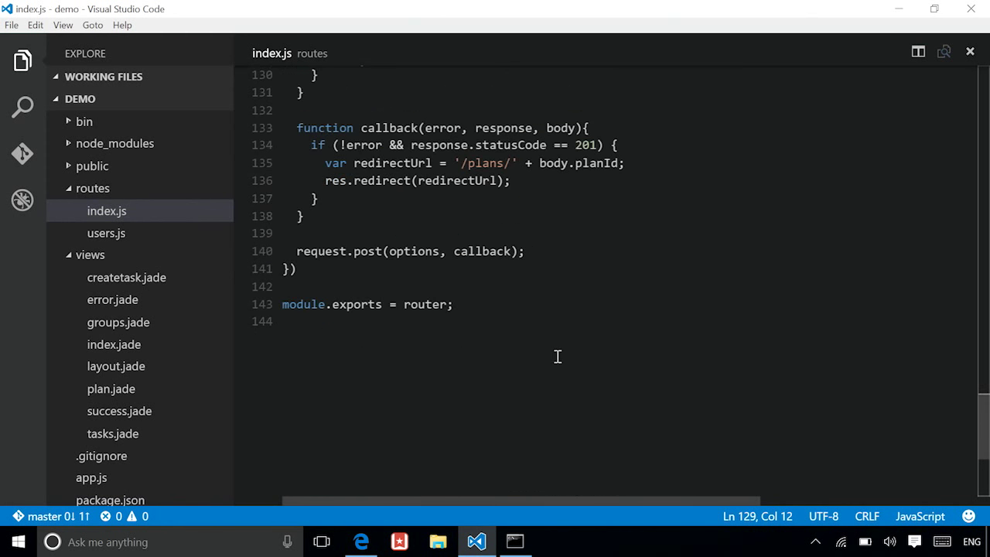